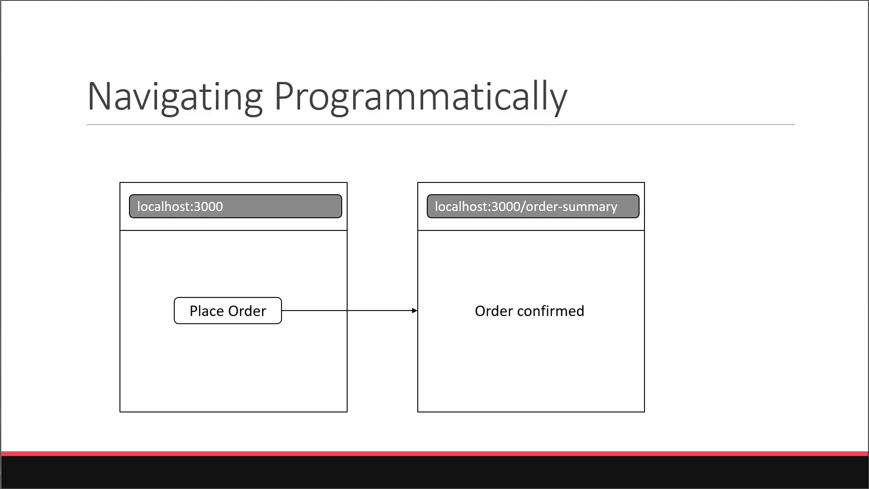
mouse_move(235, 312)
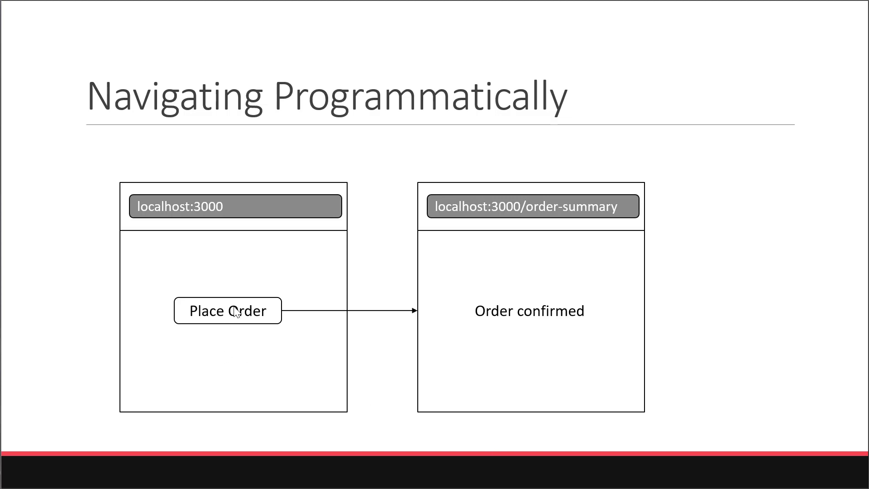
mouse_move(247, 334)
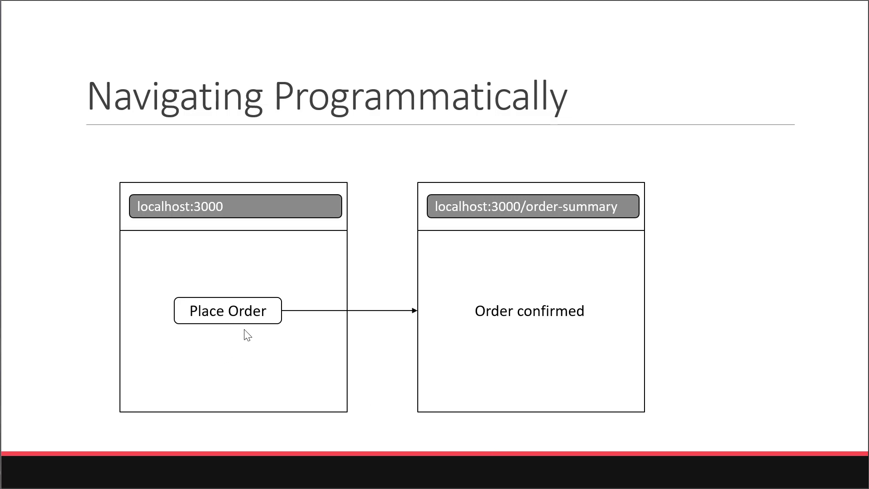
mouse_move(470, 326)
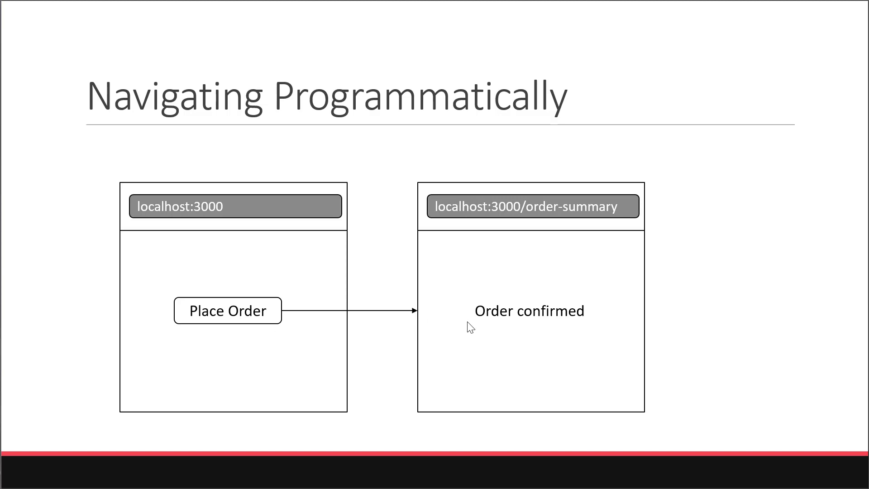
mouse_move(493, 321)
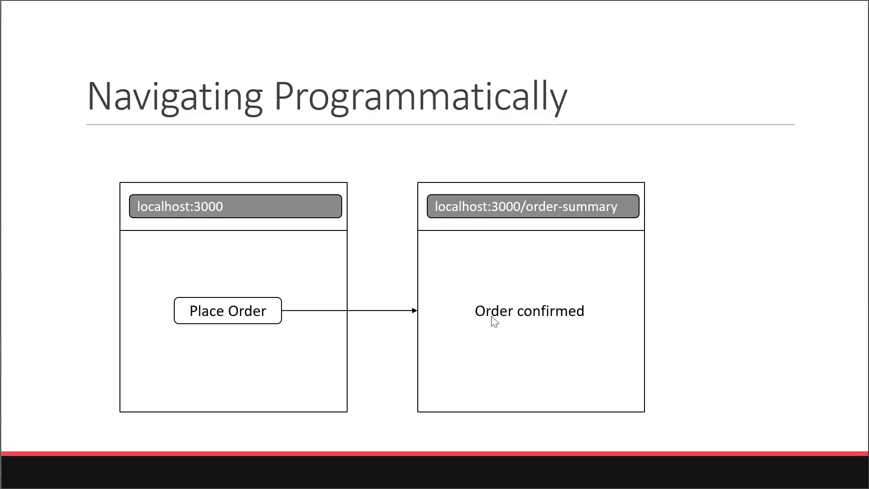
mouse_move(228, 341)
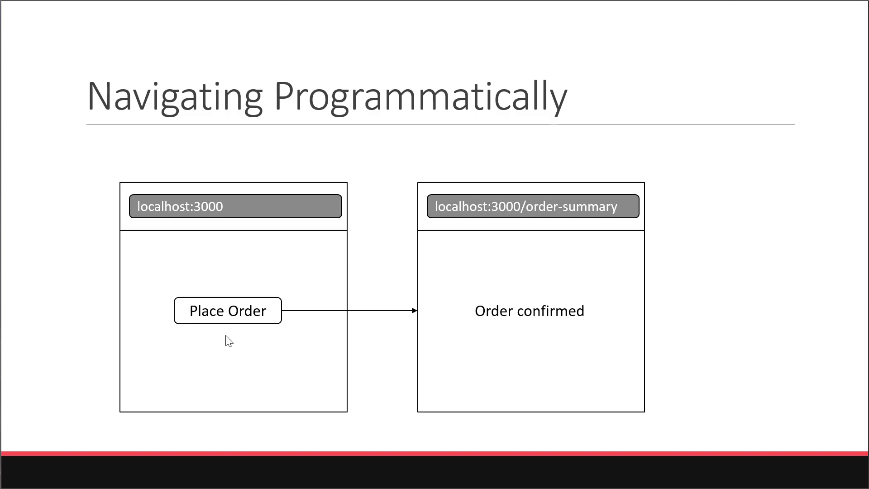
mouse_move(232, 216)
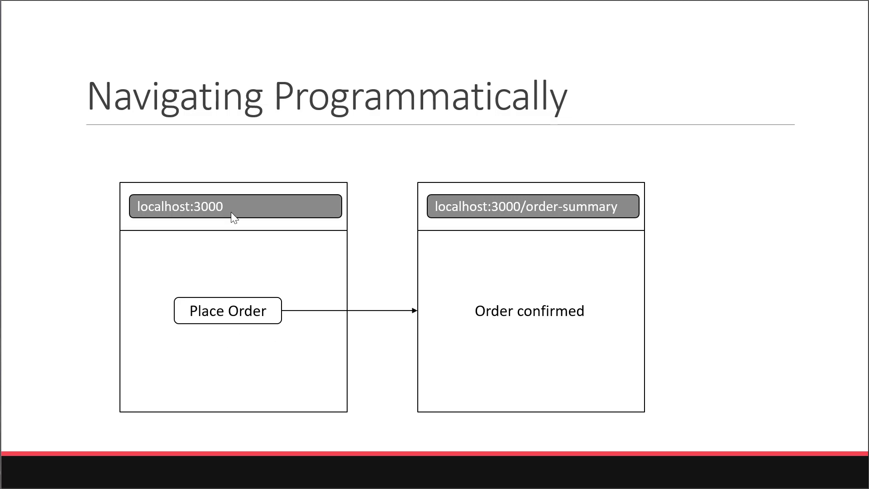
mouse_move(529, 234)
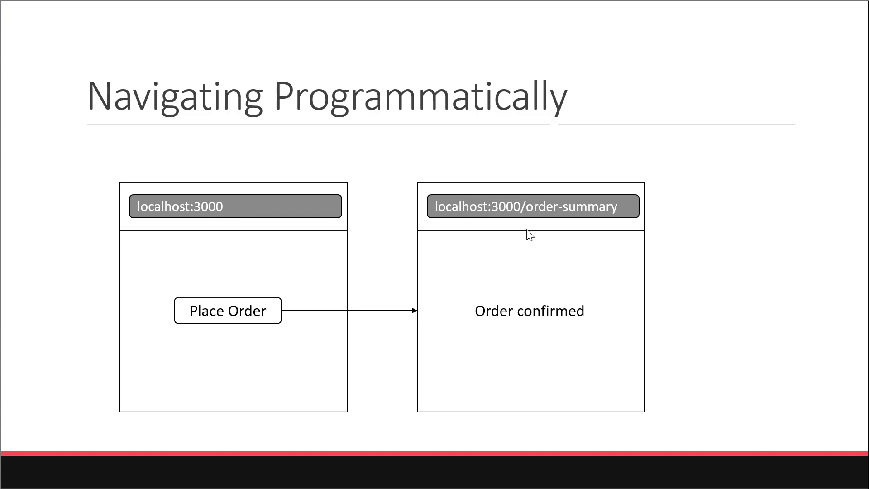
mouse_move(577, 220)
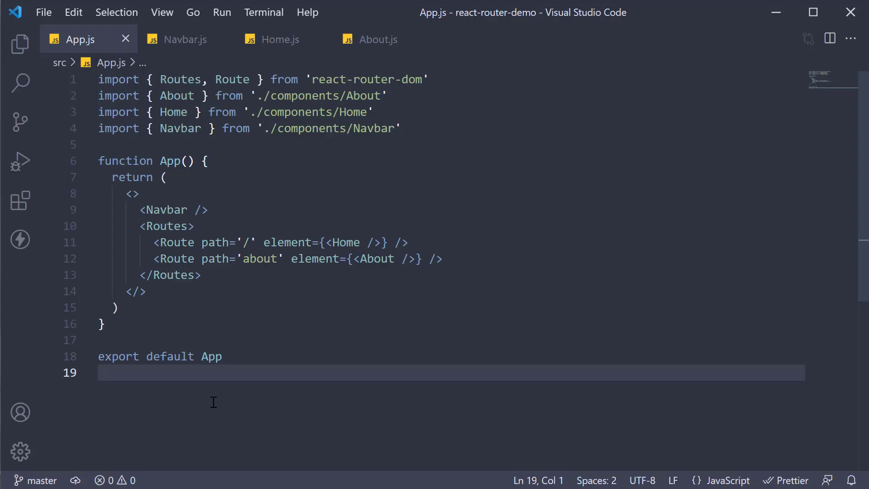
mouse_move(20, 44)
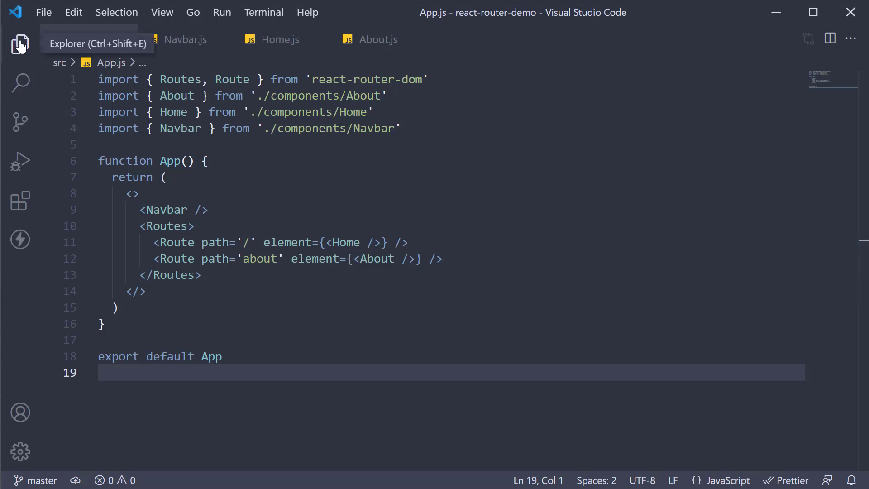
- Create a new OrderSummary.js file in the components folder from the Explorer
click(20, 45)
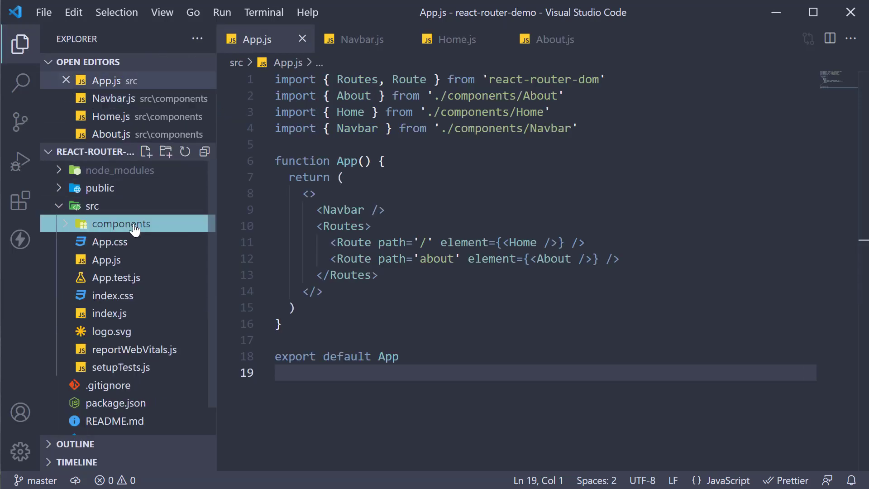
click(146, 151)
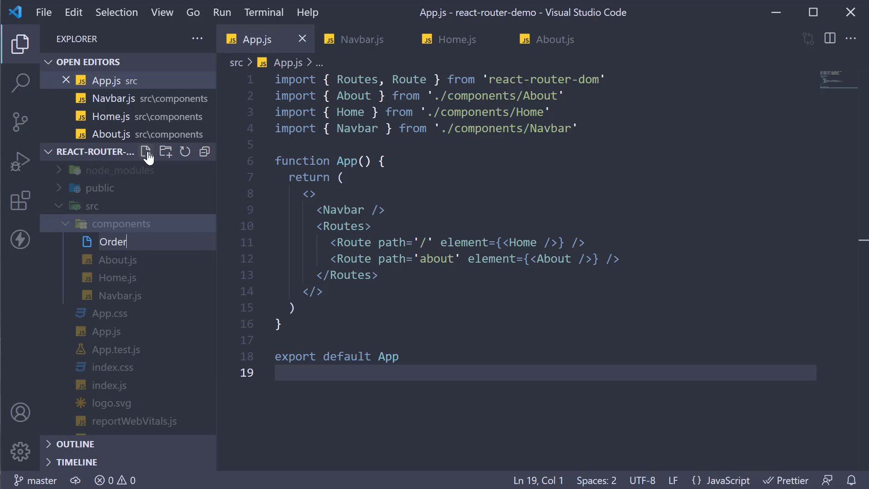
key(Escape)
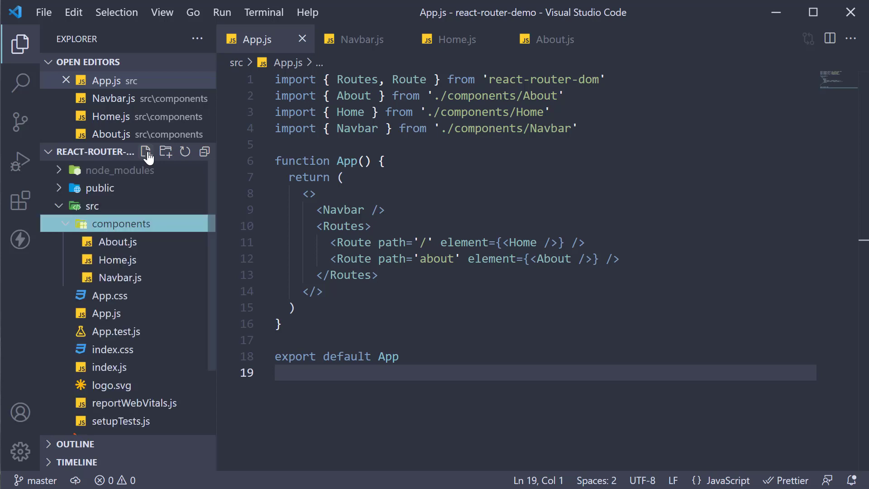
click(146, 152)
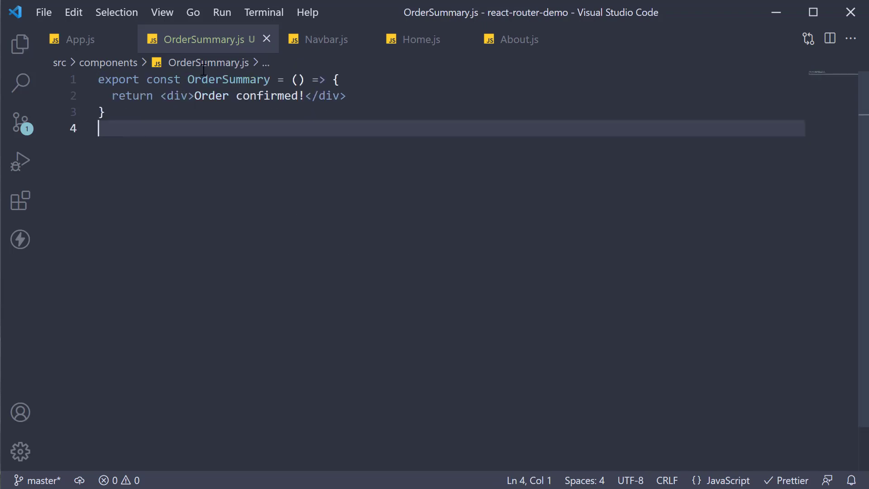
- In App.js, add an 'order-summary' Route rendering <OrderSummary /> and import OrderSummary
click(79, 39)
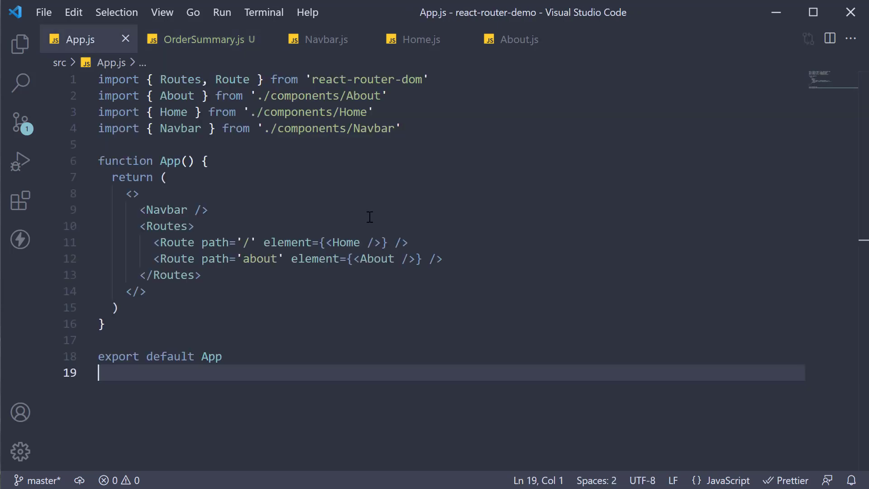
click(444, 258)
text(<Route path='' />)
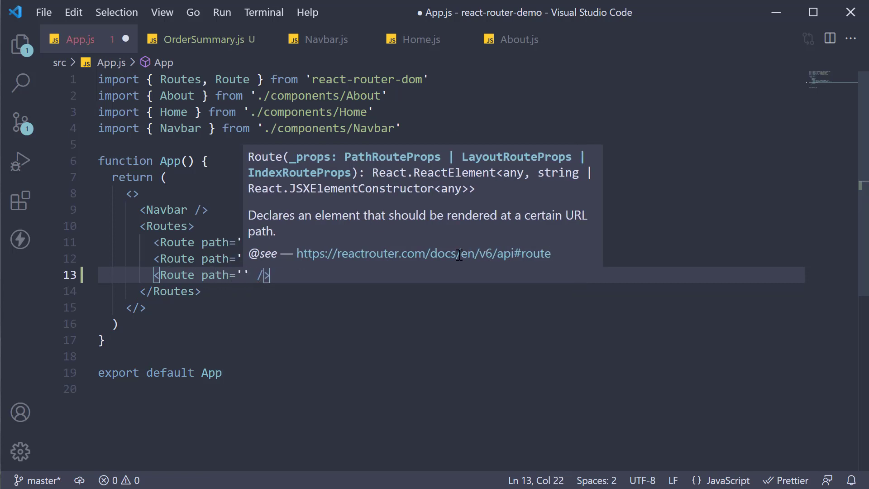
text(order-summary)
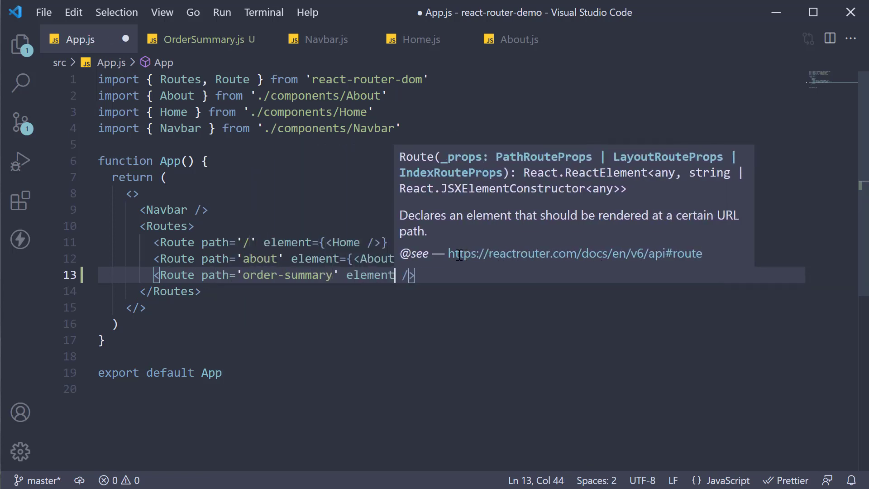
text(={<)
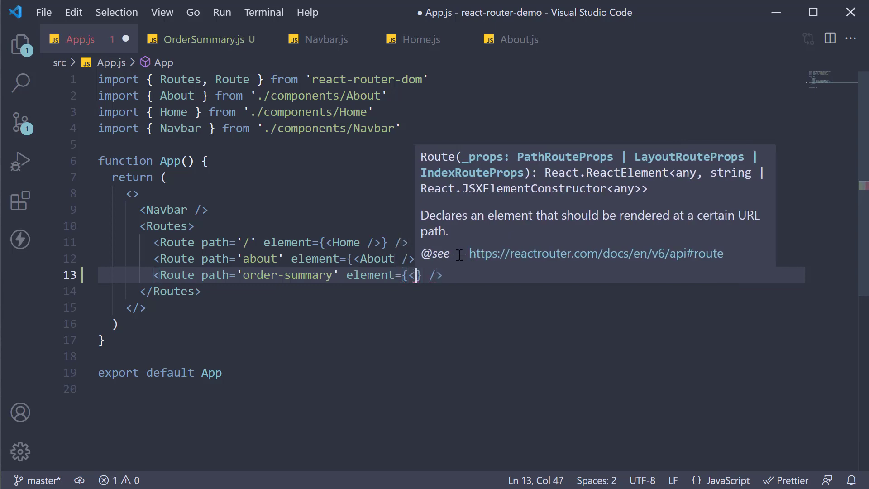
text(OrderSummary />)
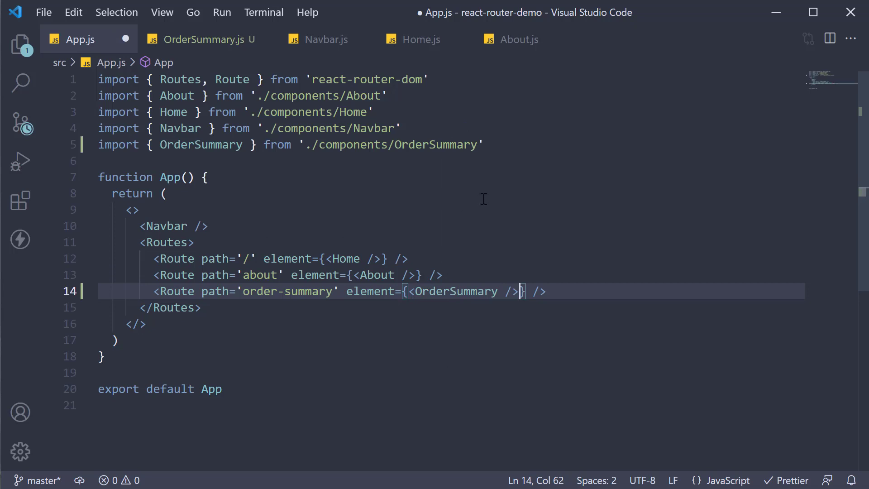
click(484, 145)
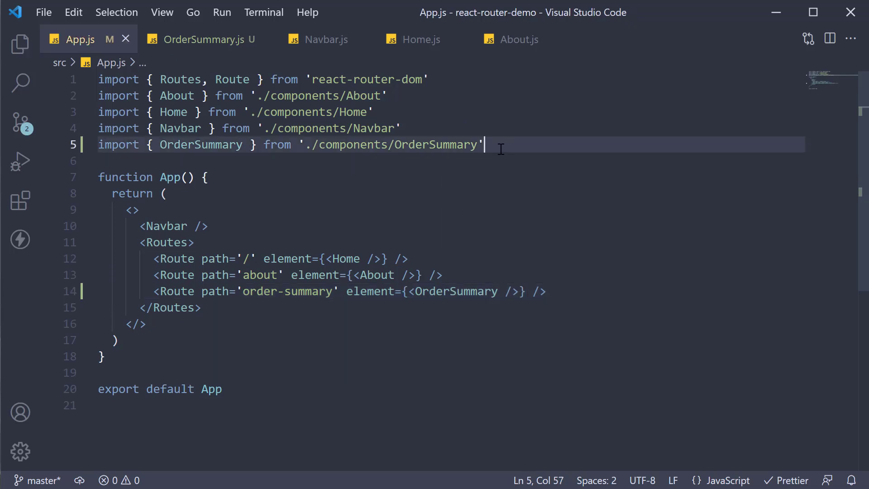
mouse_move(460, 377)
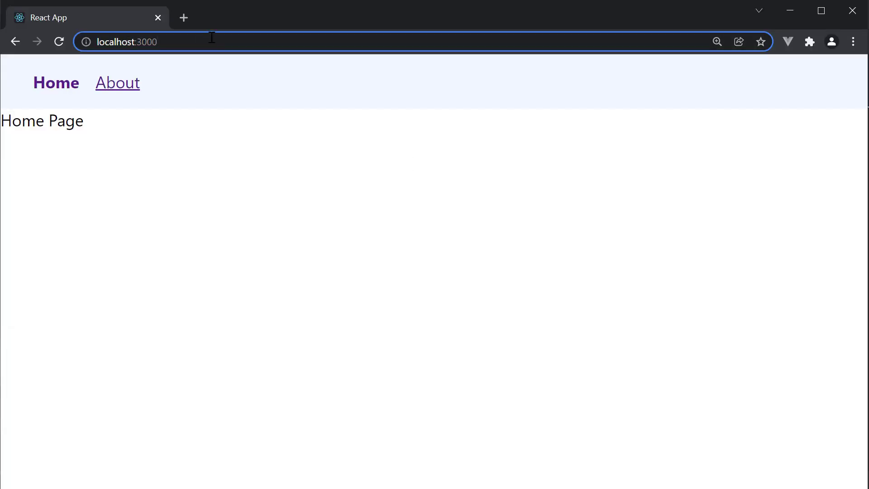
- Load localhost:3000/order-summary in Chrome to see 'Order confirmed!', then bring up Home.js
text(/ord)
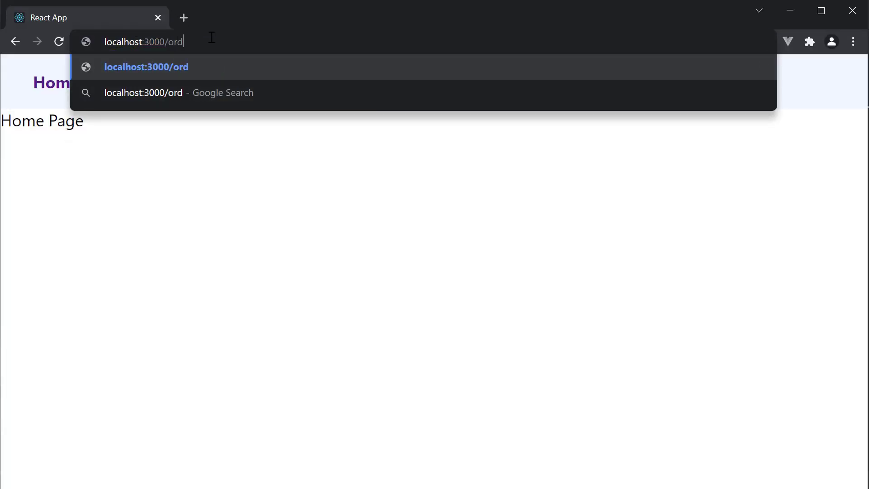
text(er-summary)
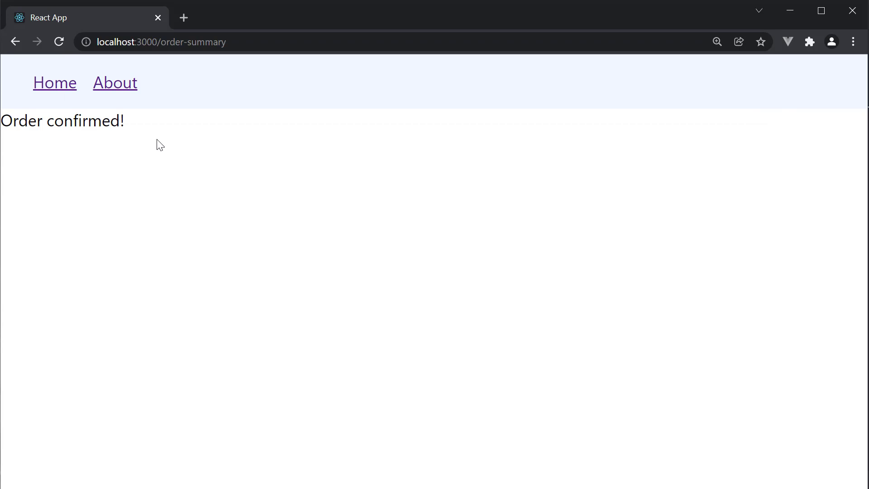
mouse_move(164, 146)
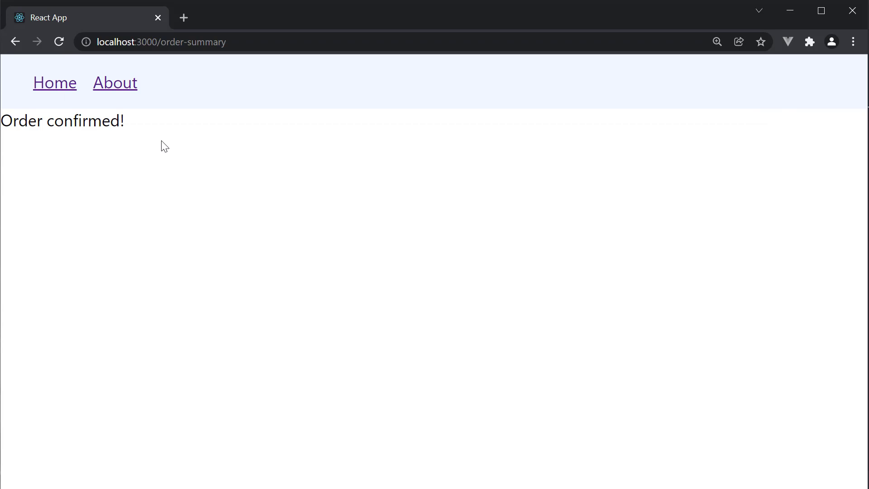
mouse_move(176, 142)
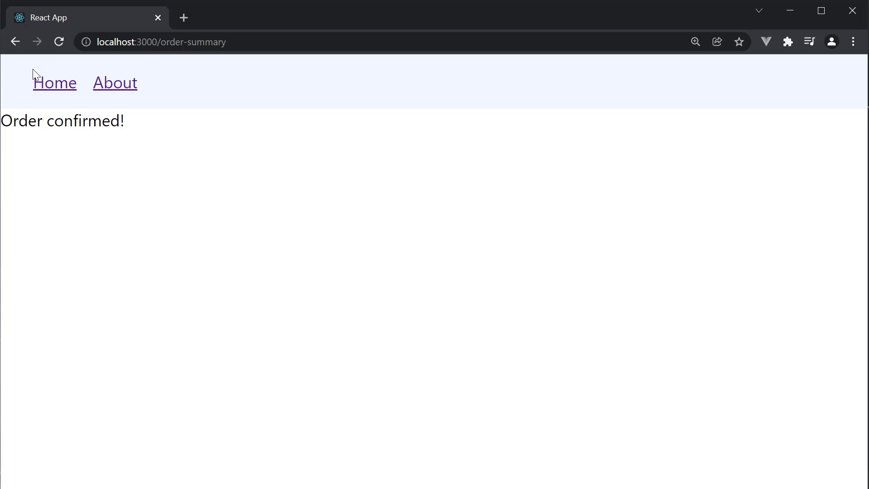
click(54, 82)
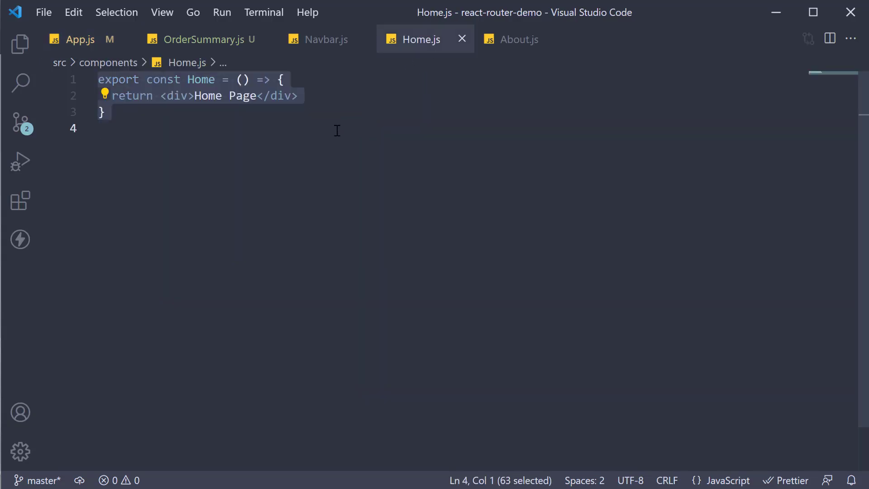
- Wrap Home's return in a fragment and add a 'Place order' button below the div
click(193, 96)
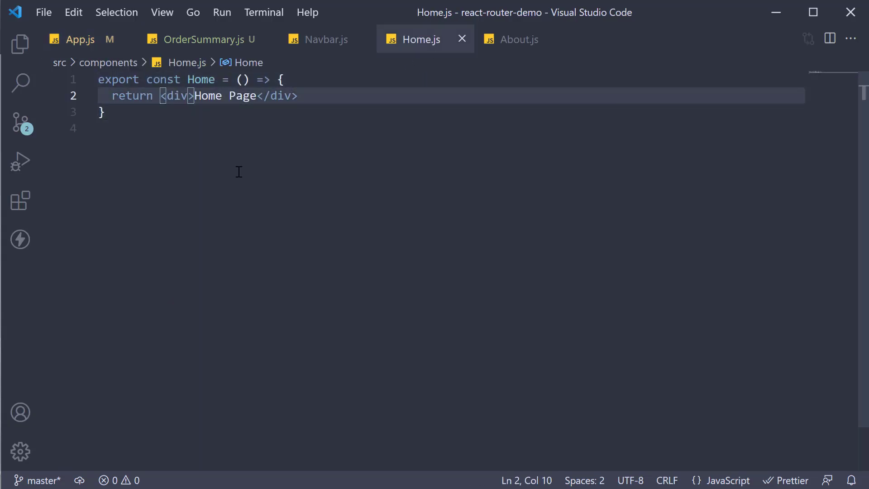
text(<>)
text(<button>Place o</button>)
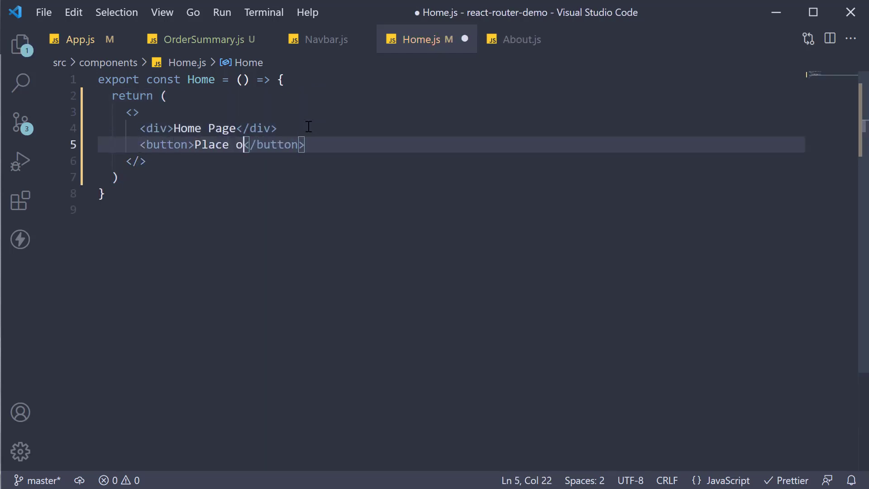
text(rder)
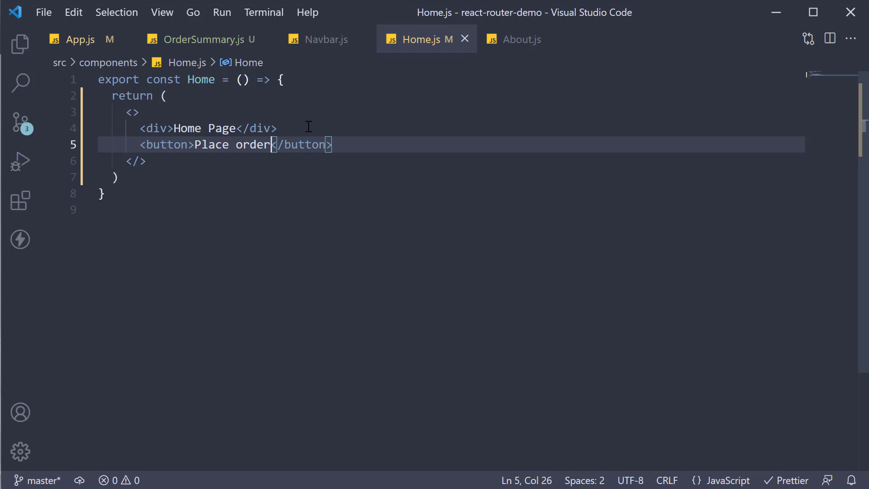
mouse_move(364, 204)
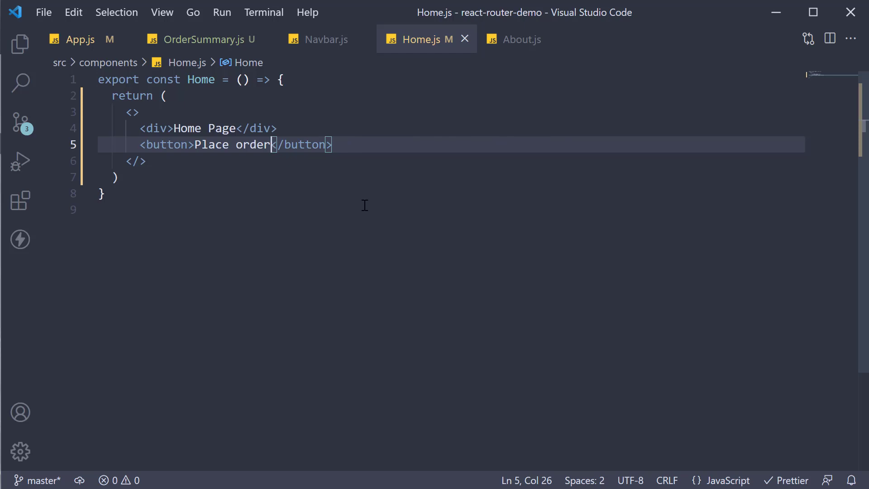
mouse_move(387, 205)
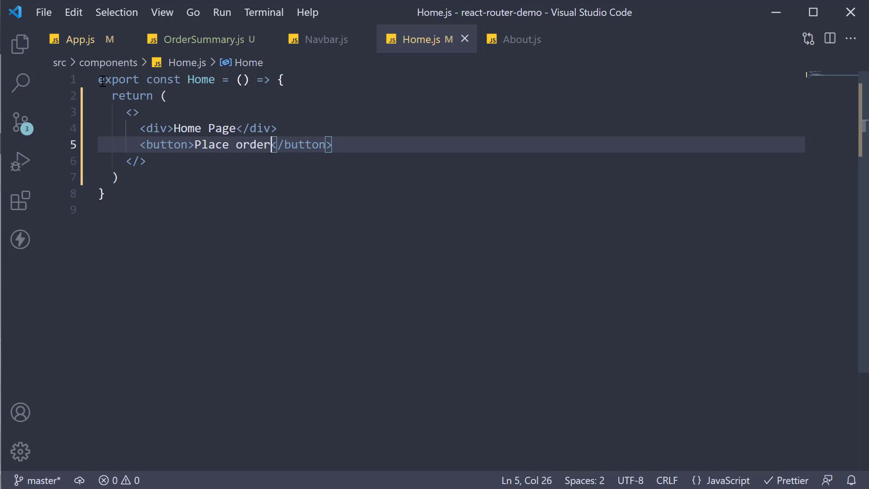
- Import useNavigate from 'react-router-dom' and declare const navigate = useNavigate() in Home
text(import { useNavigate)
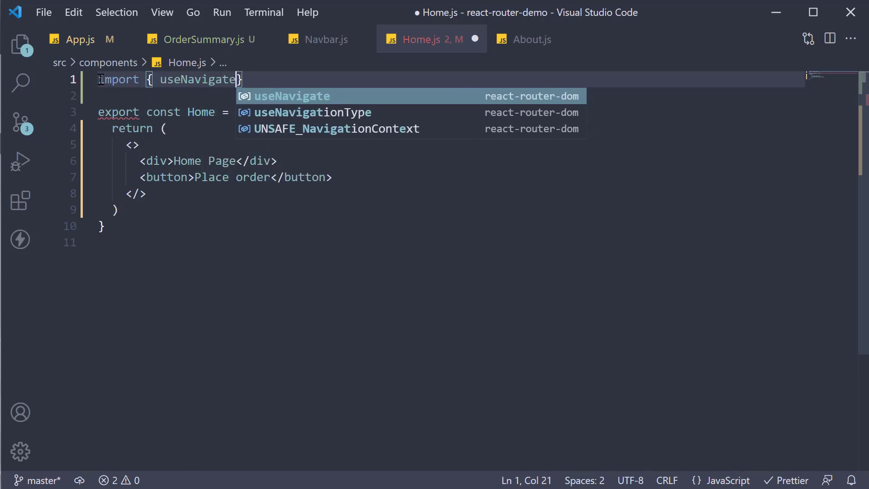
text(} from 'react-router-dom)
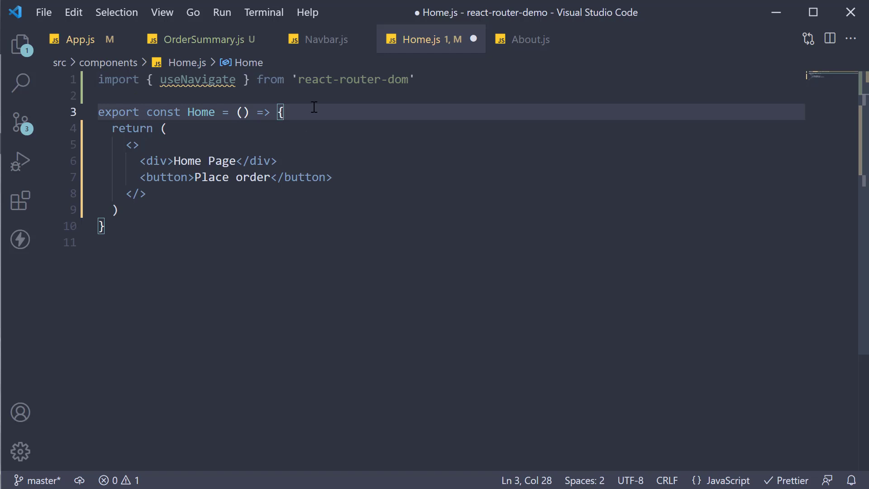
text(useNavigate()
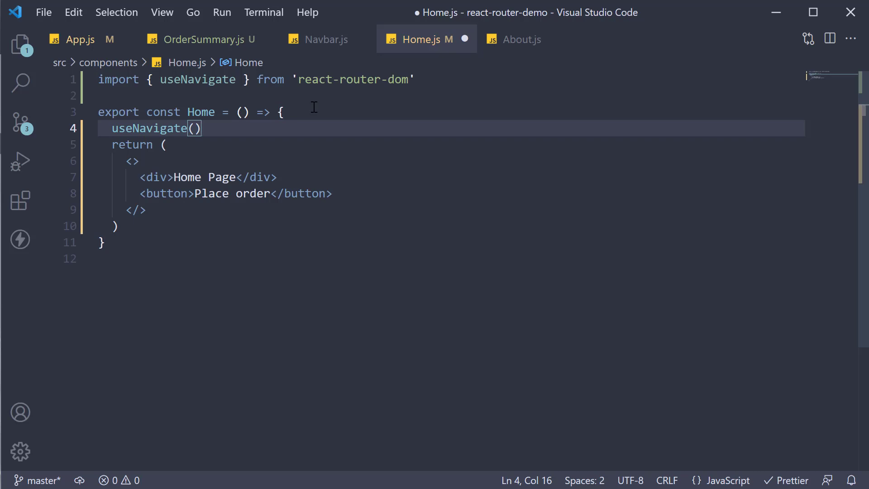
mouse_move(111, 128)
text(const navigate = )
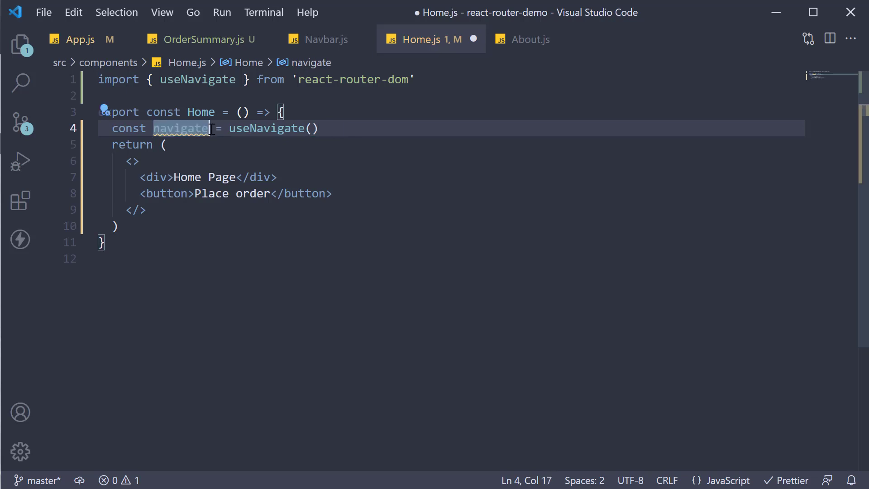
- Give the Place order button onClick={() => navigate('order-summary')}
click(190, 192)
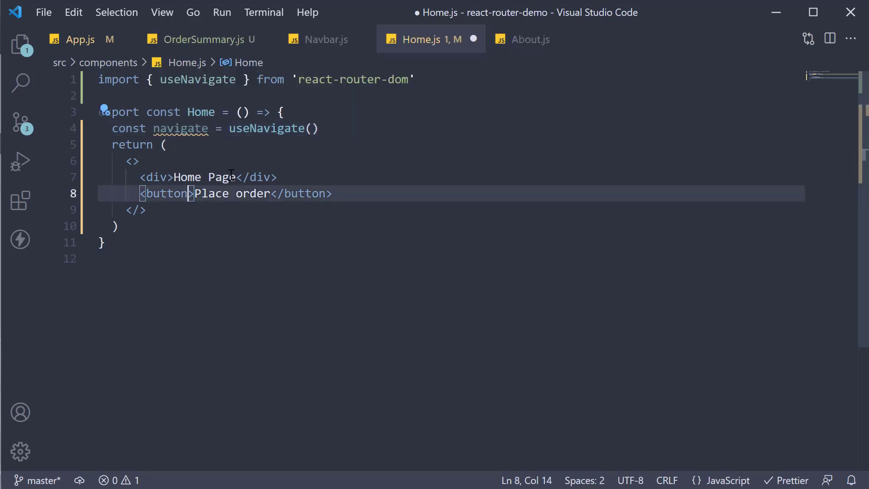
text(on)
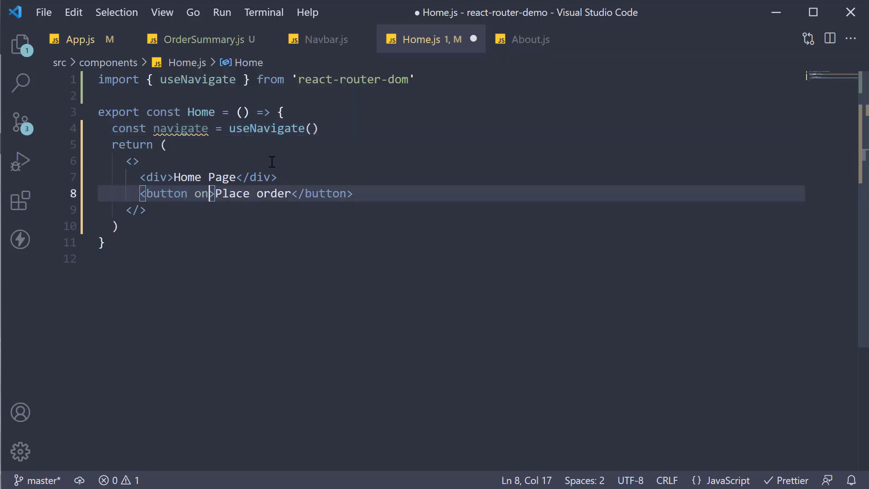
text(Click={()})
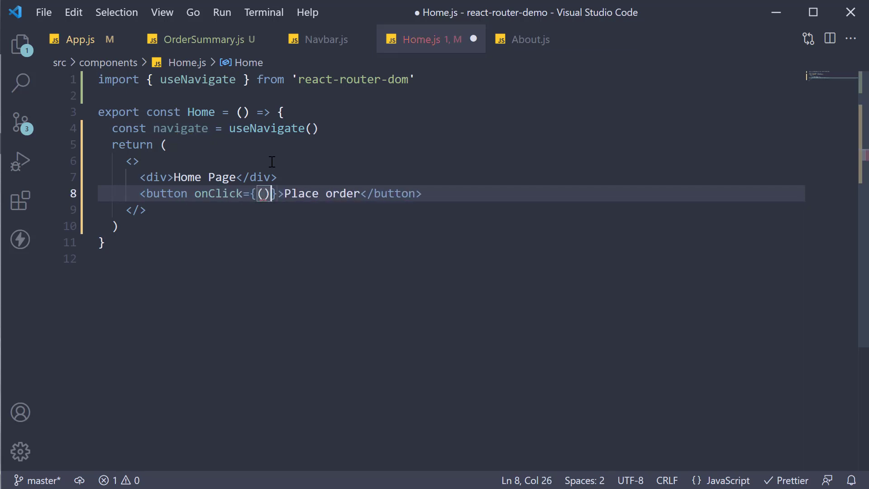
text(=> navigate)
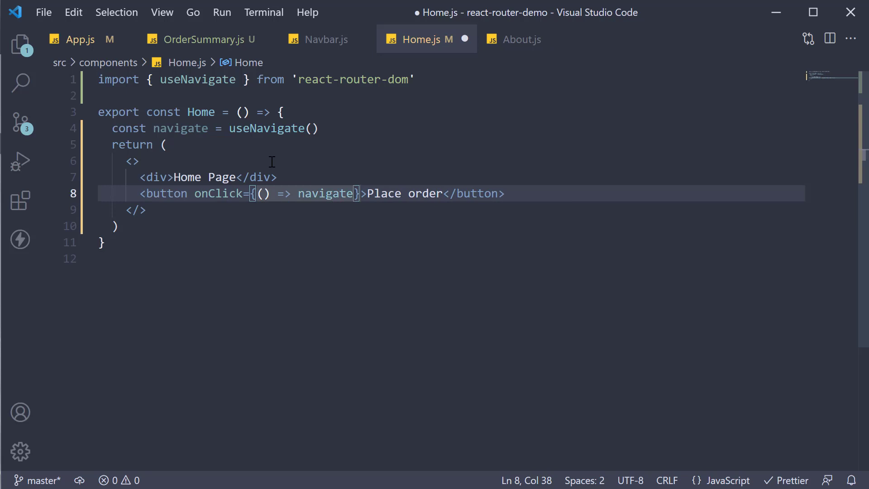
text(())
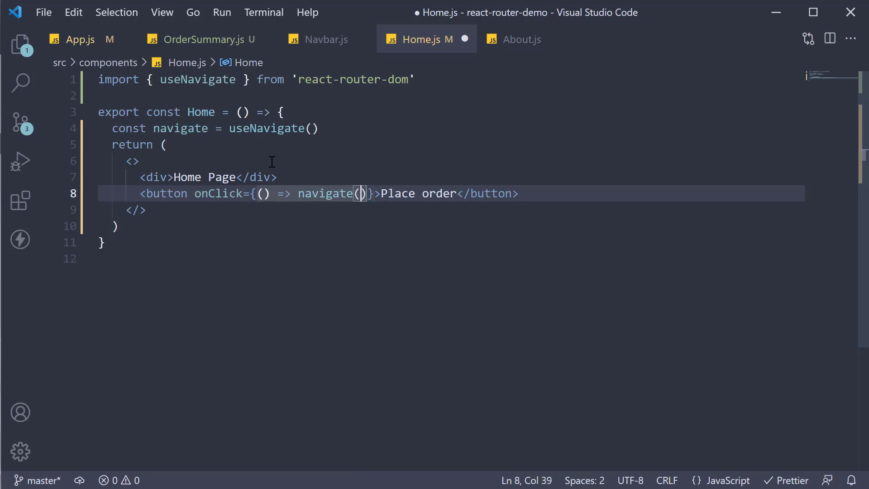
text('')
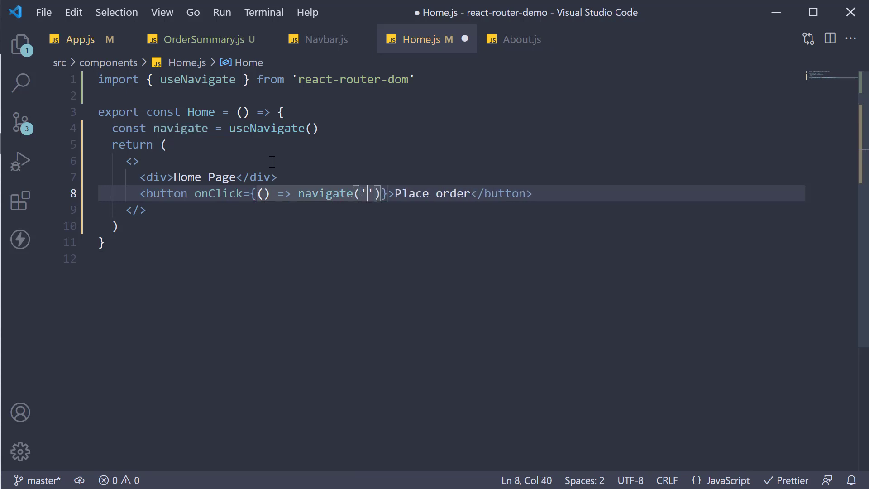
text(order-su)
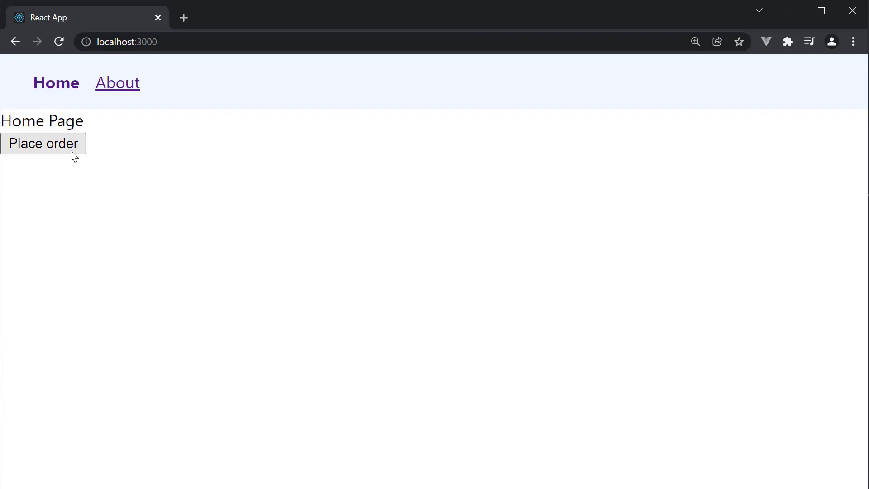
- Place an order from the Home page and confirm it lands on /order-summary
click(43, 143)
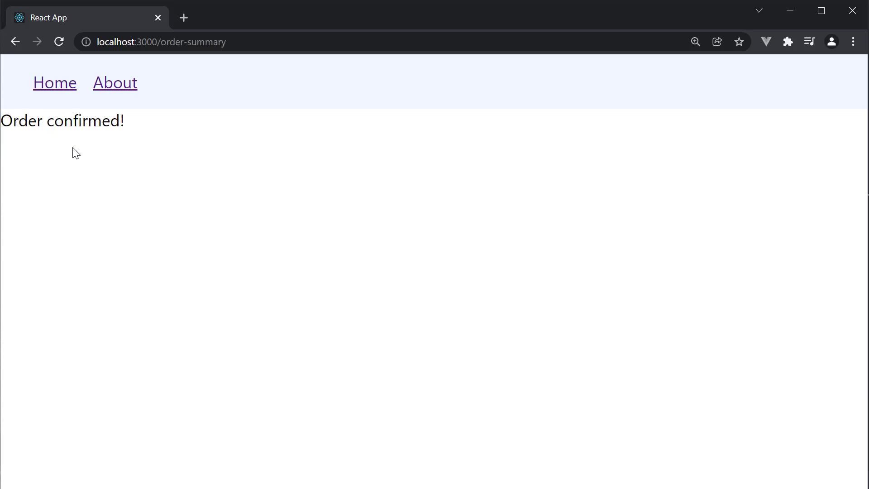
mouse_move(82, 161)
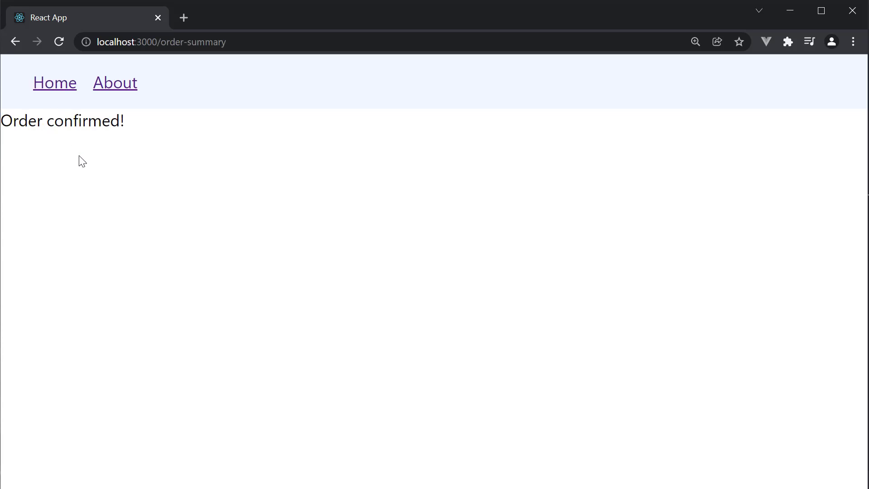
mouse_move(172, 193)
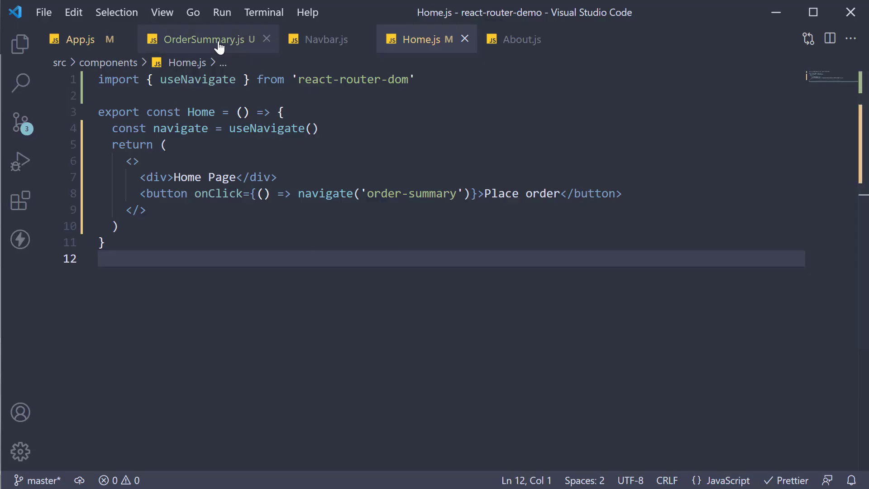
- Add a 'Go back' button after the Order confirmed! div in OrderSummary.js
click(199, 39)
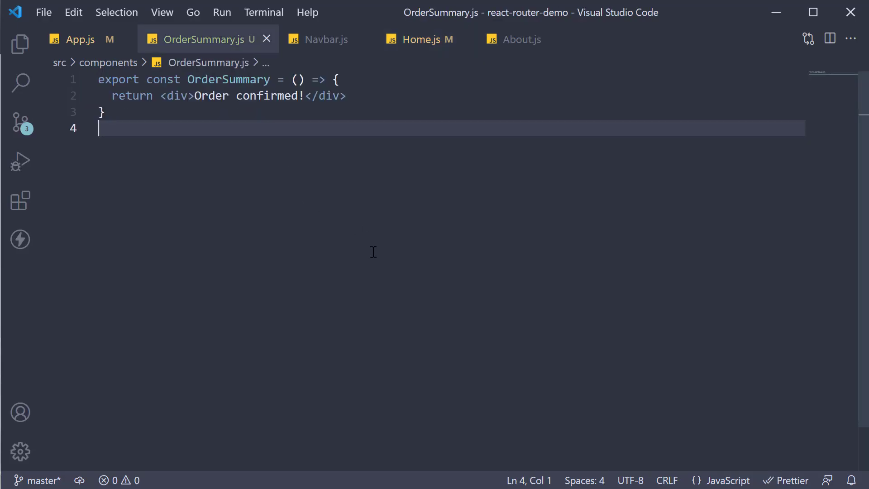
mouse_move(154, 118)
text(<button></button>)
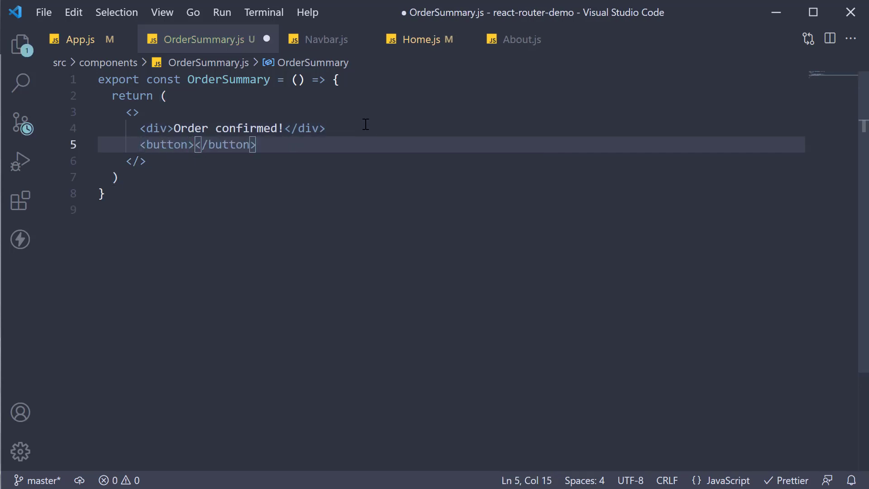
text(Go back)
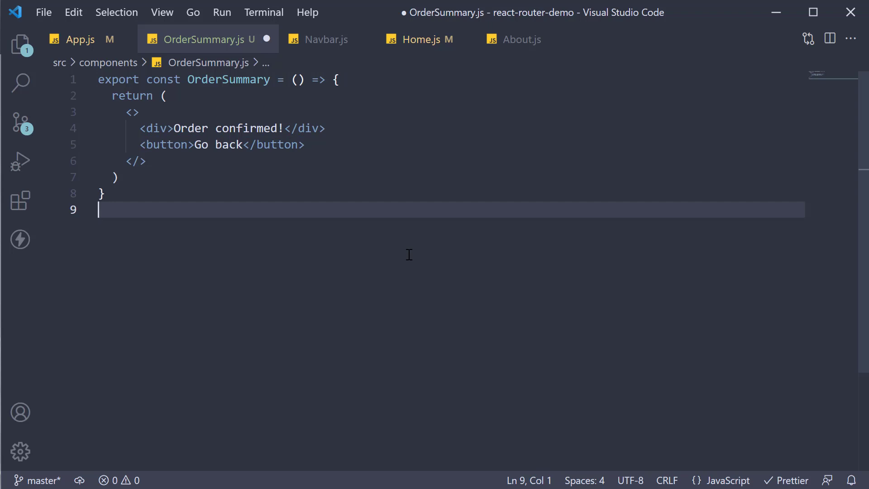
click(419, 39)
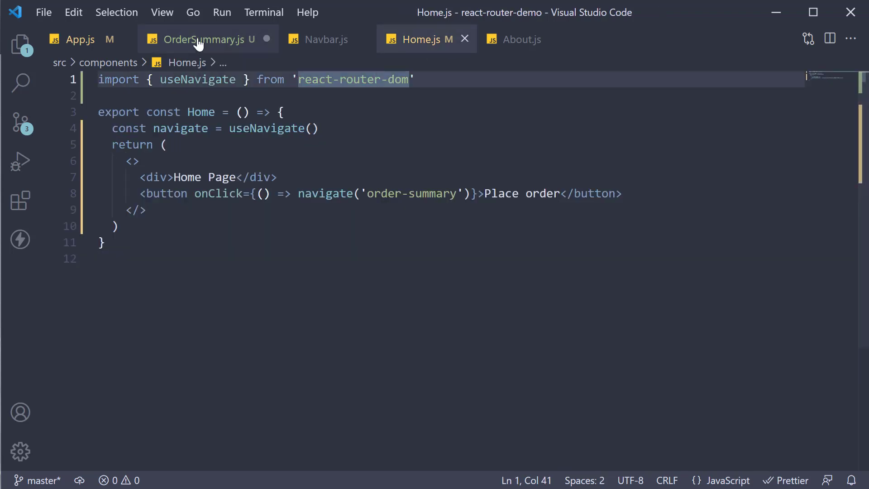
- Check the useNavigate import in Home.js and save OrderSummary.js
click(200, 39)
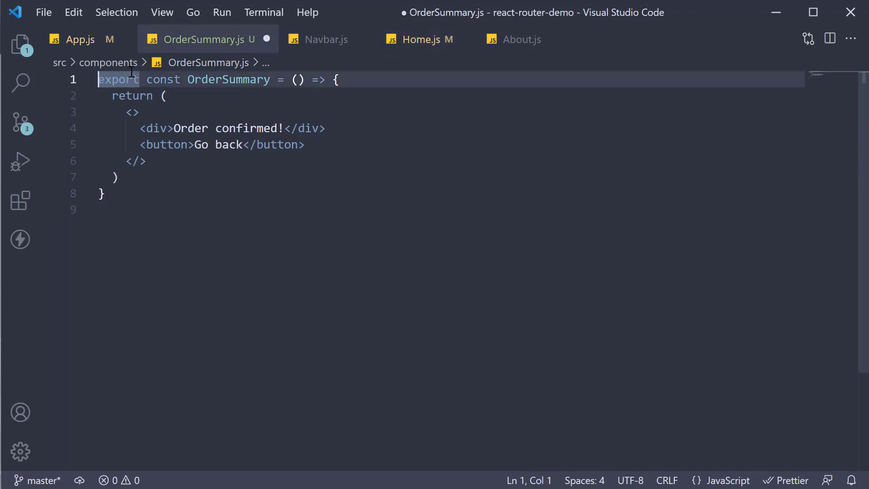
click(427, 40)
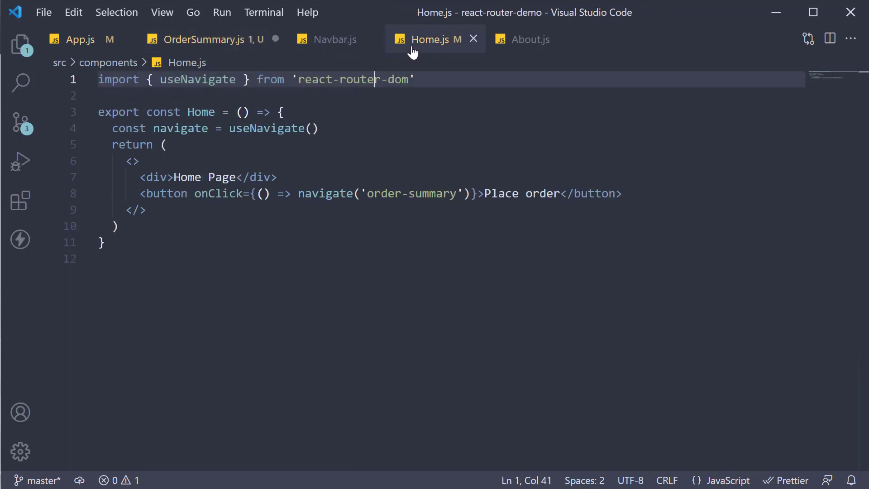
click(204, 39)
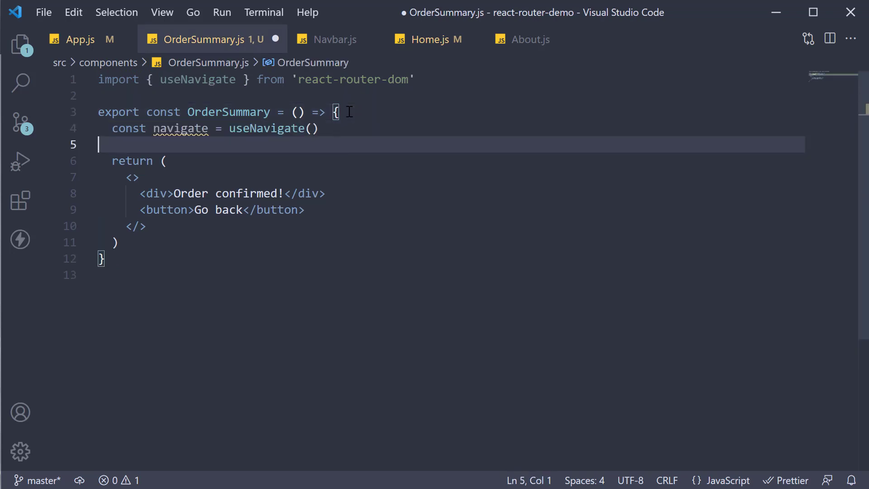
key(ctrl+s)
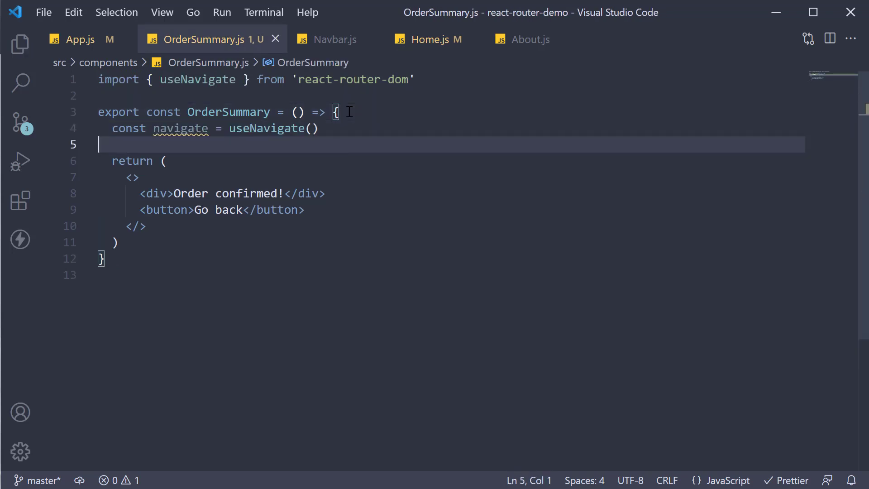
mouse_move(190, 209)
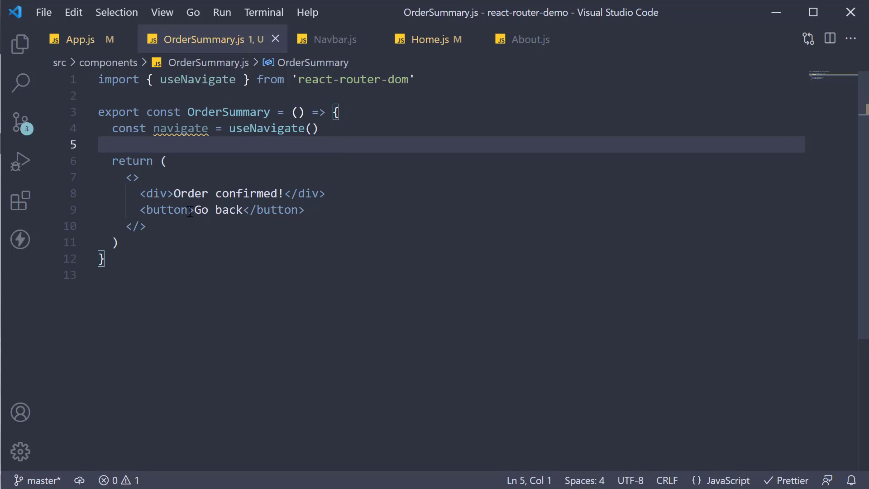
- Give the Go back button an onClick calling navigate(-1) and save
text(onClick={() =>)
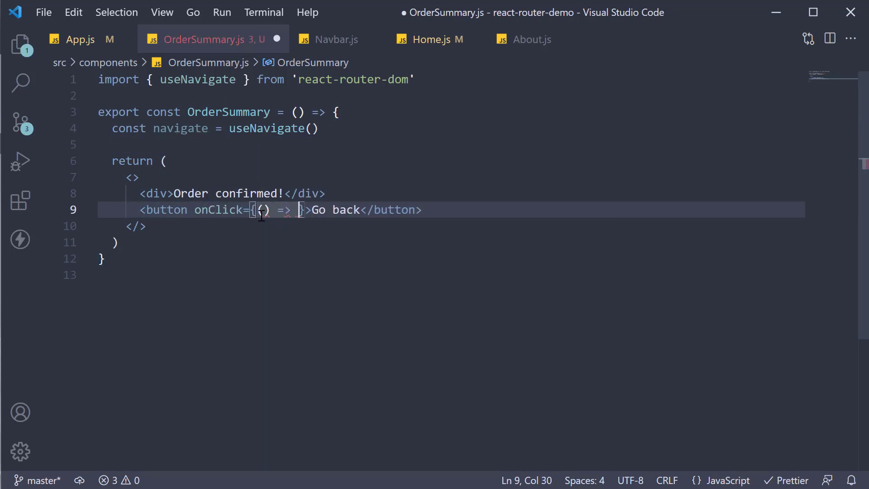
text(navigate())
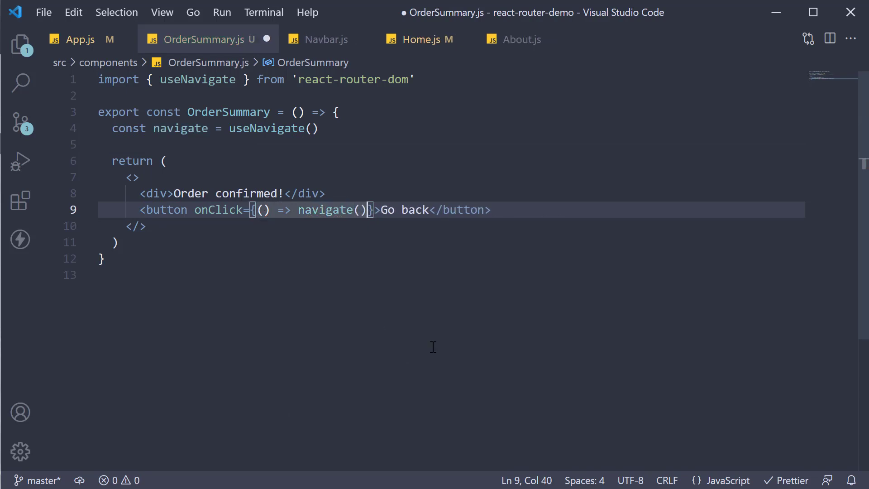
mouse_move(378, 276)
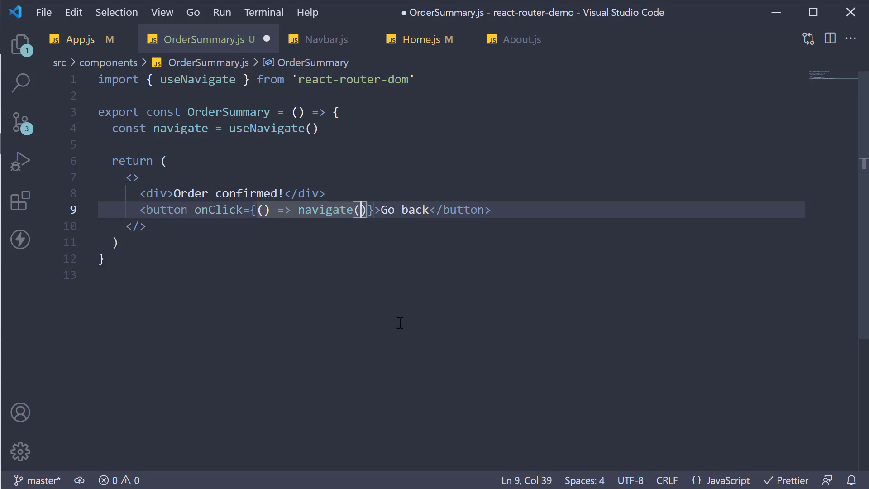
text(-1)
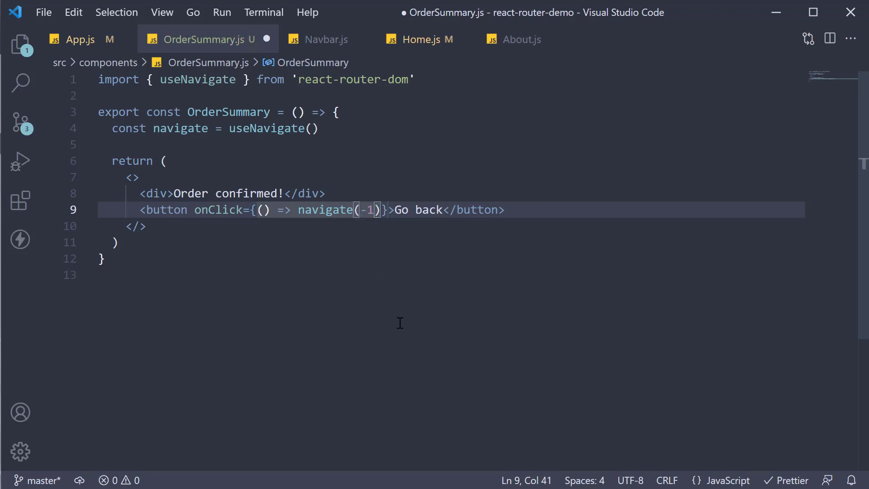
key(ctrl+s)
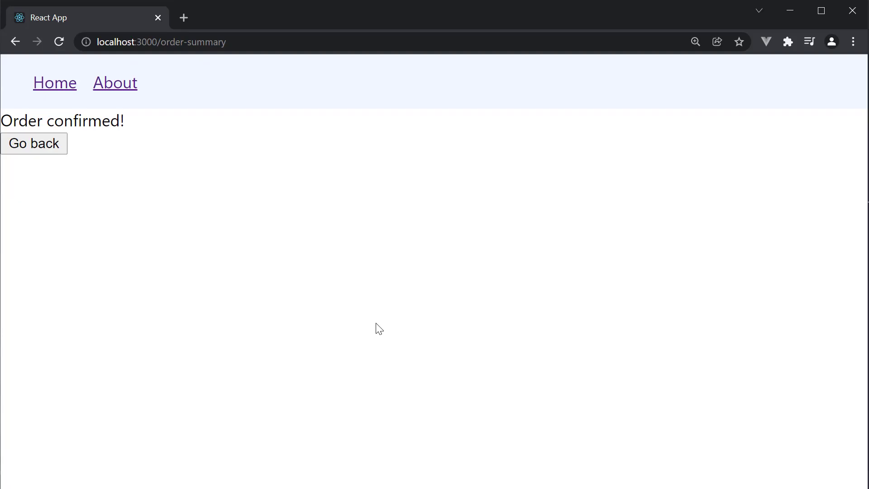
mouse_move(34, 144)
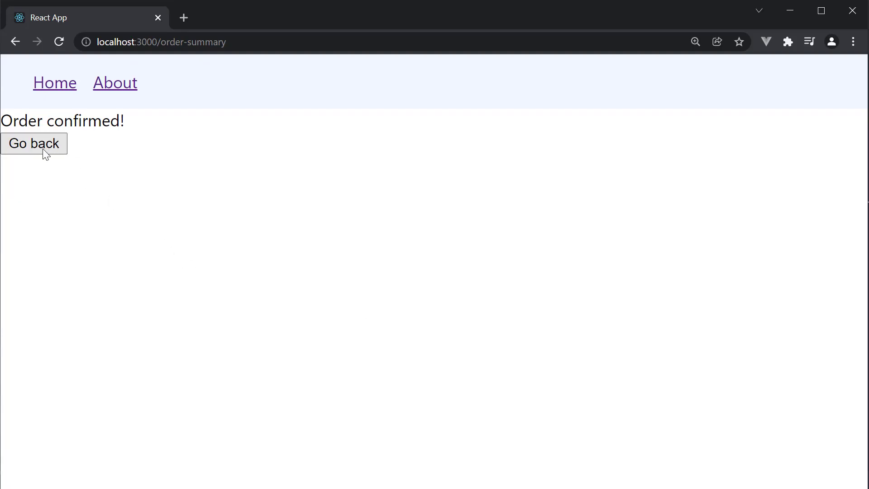
- Use the Go back button to return from the order summary to the Home Page
click(34, 143)
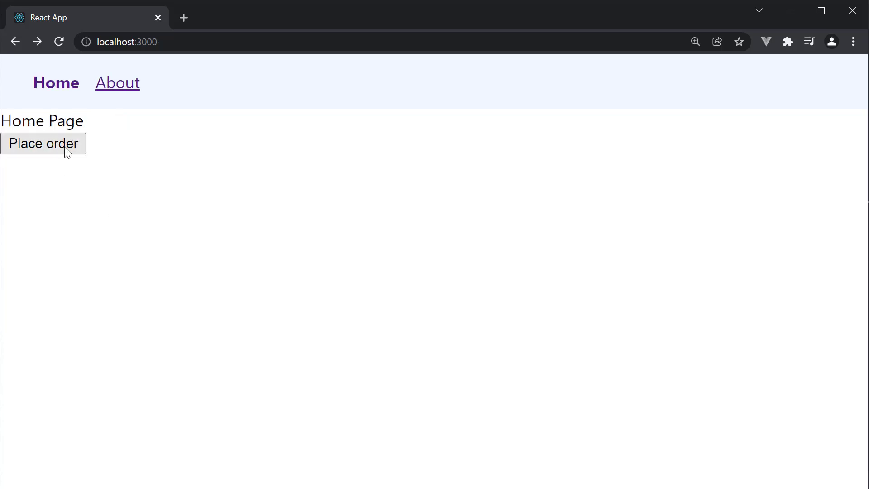
mouse_move(183, 204)
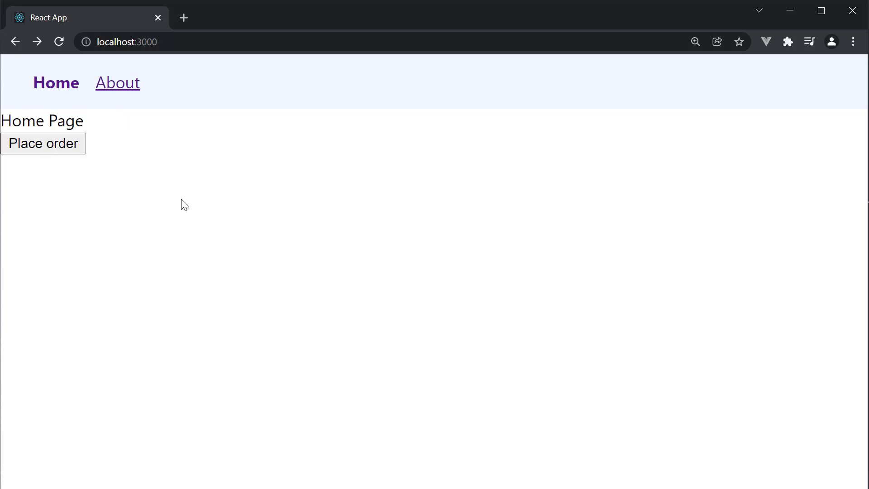
mouse_move(195, 216)
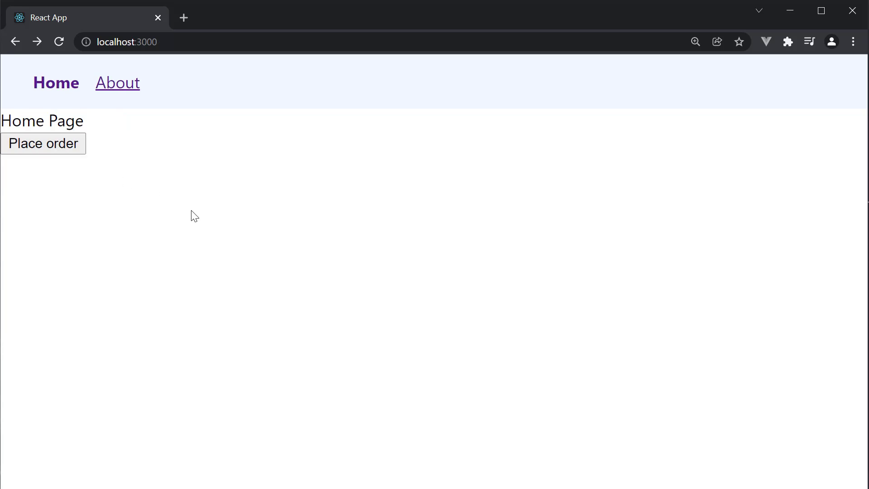
mouse_move(187, 215)
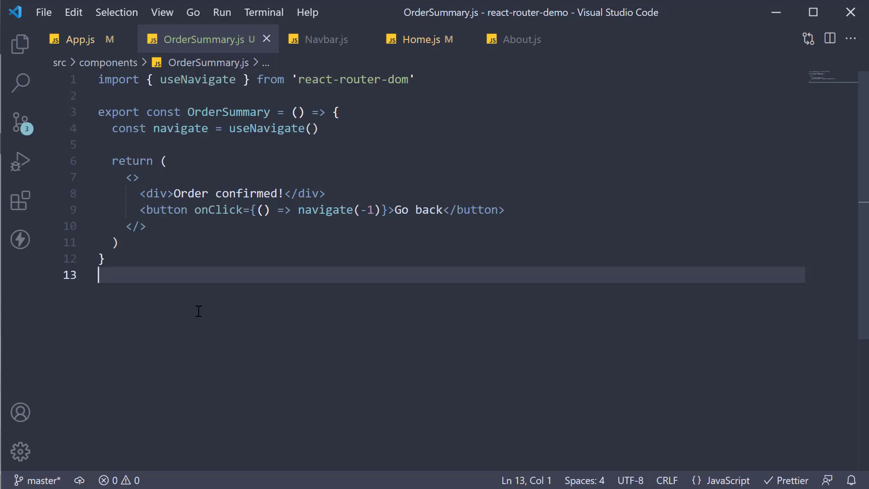
mouse_move(219, 312)
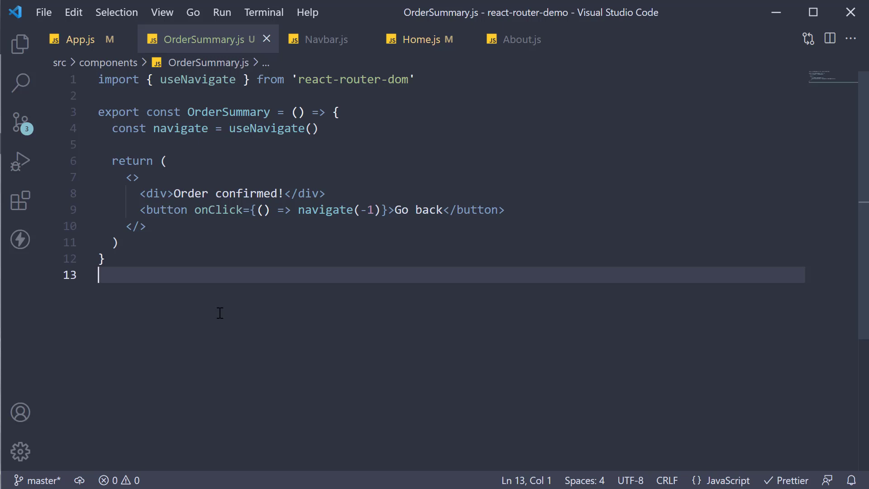
mouse_move(233, 305)
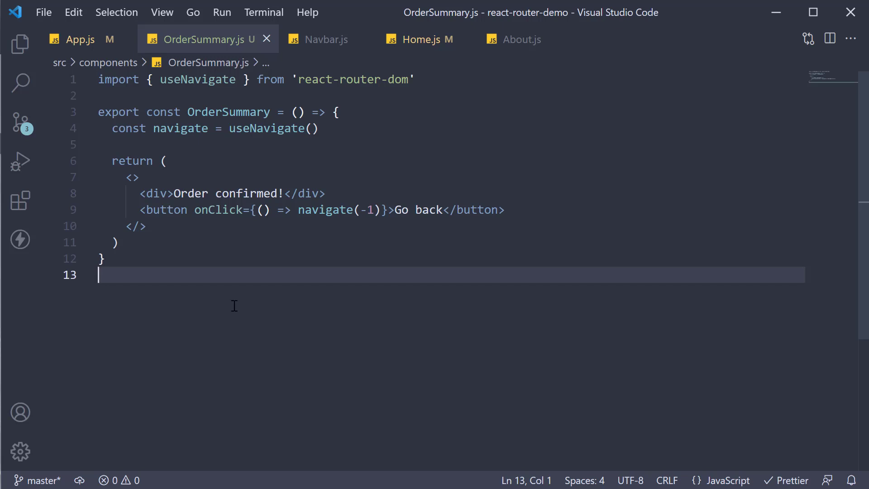
- Switch the editor from OrderSummary.js to the Home.js component
click(422, 39)
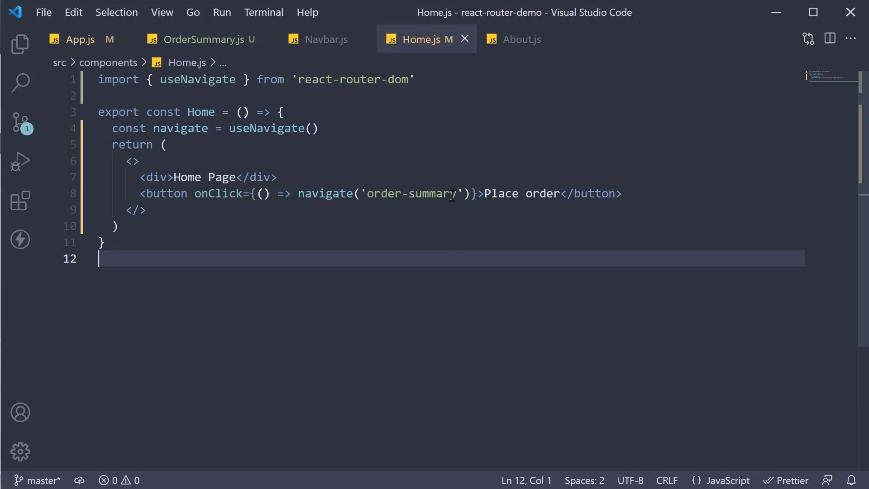
- Add a { replace: true } options argument after 'order-summary' in Home.js's navigate call
click(469, 193)
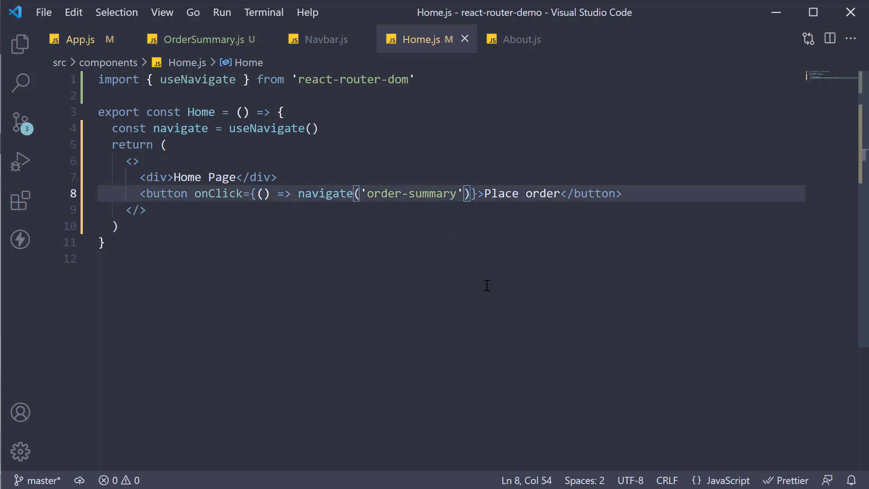
text(, {)
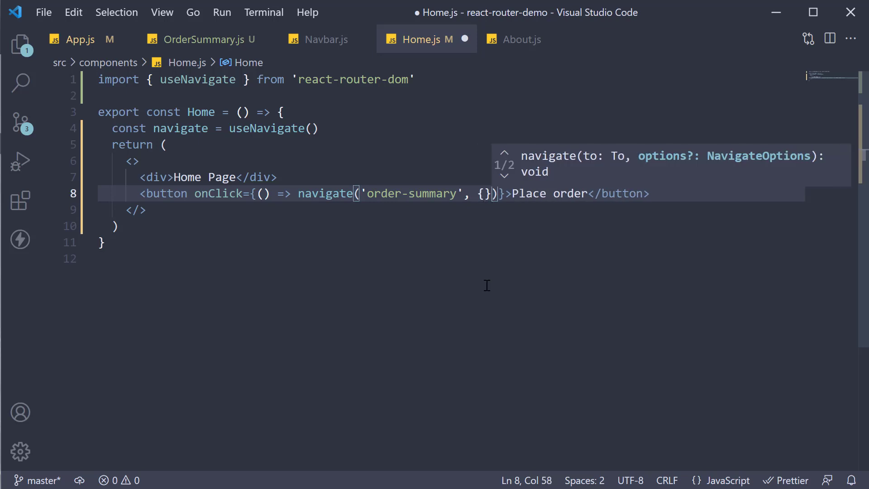
text(repl)
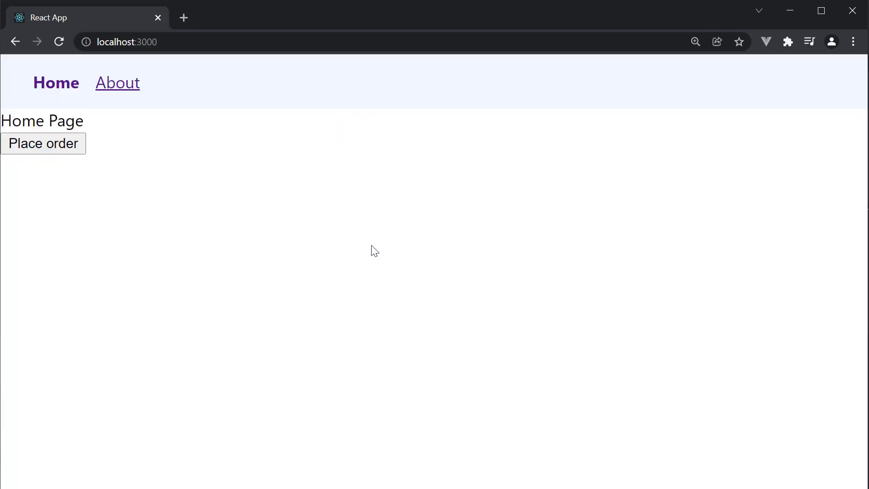
mouse_move(44, 147)
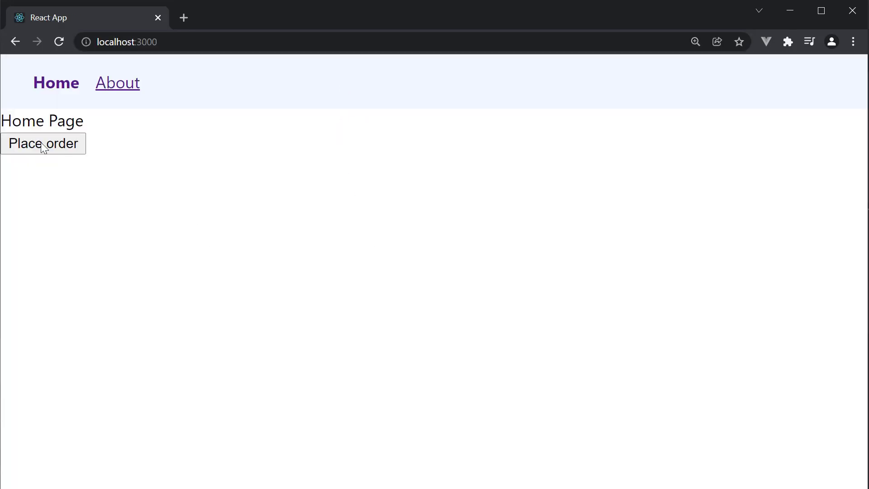
- Test the replace navigation by clicking Place order on the Chrome Home Page
click(43, 143)
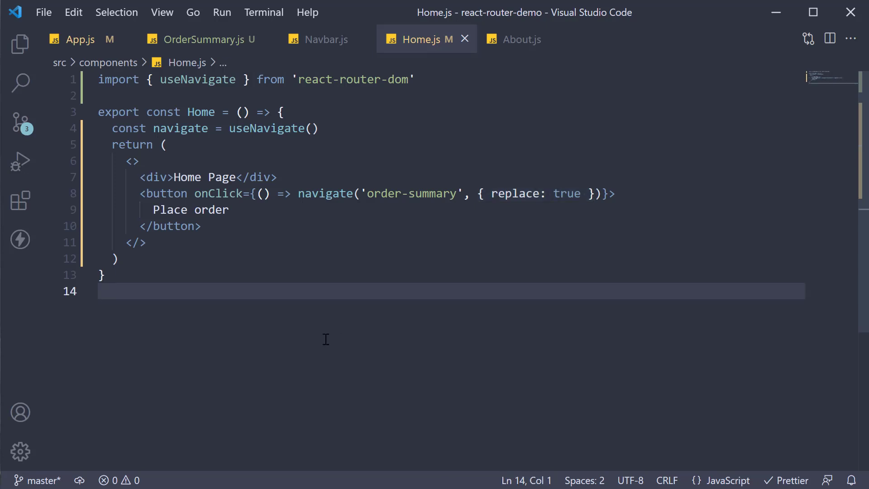
mouse_move(335, 337)
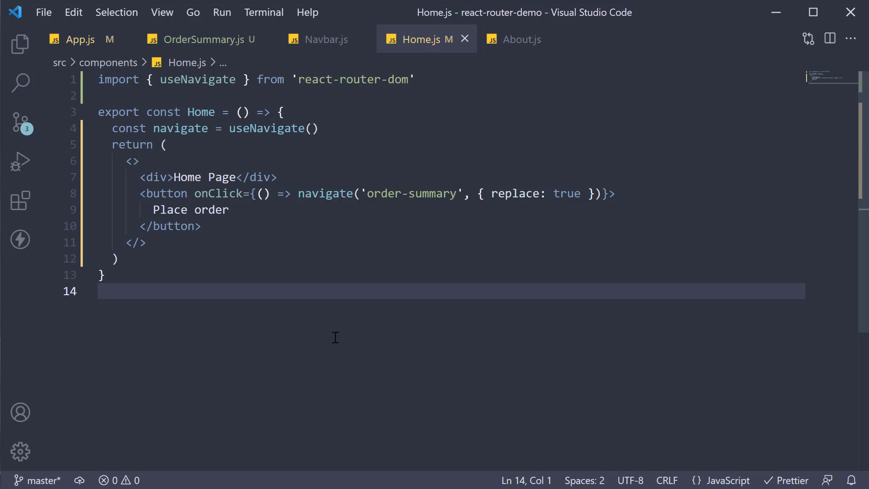
click(414, 79)
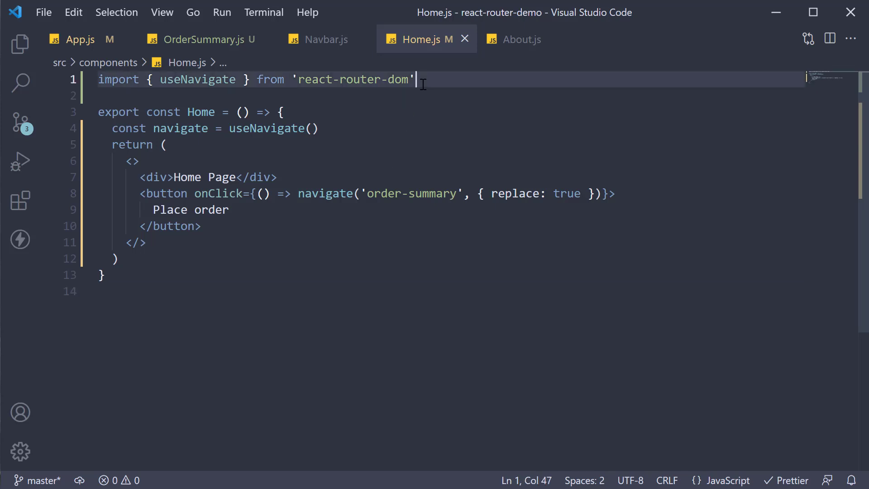
mouse_move(353, 148)
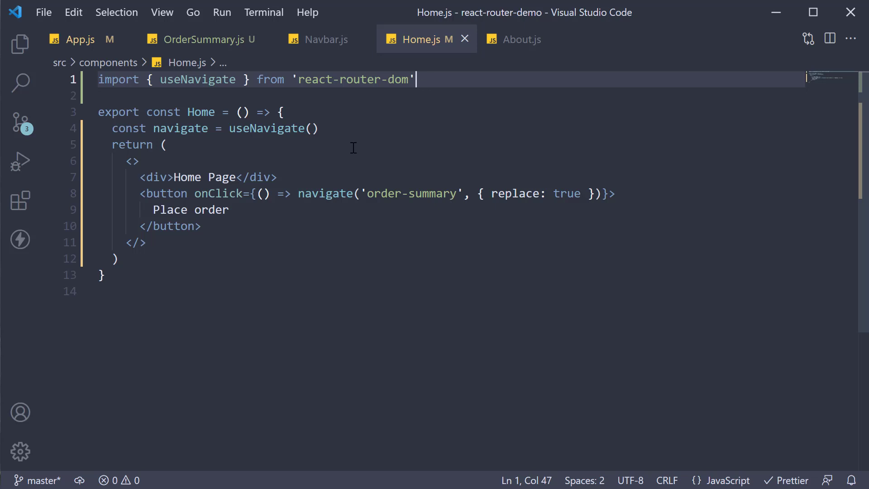
click(312, 128)
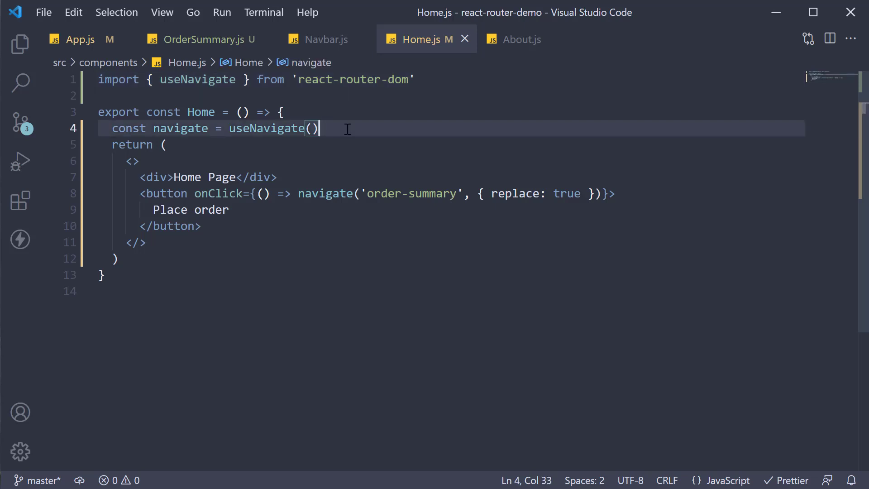
click(175, 128)
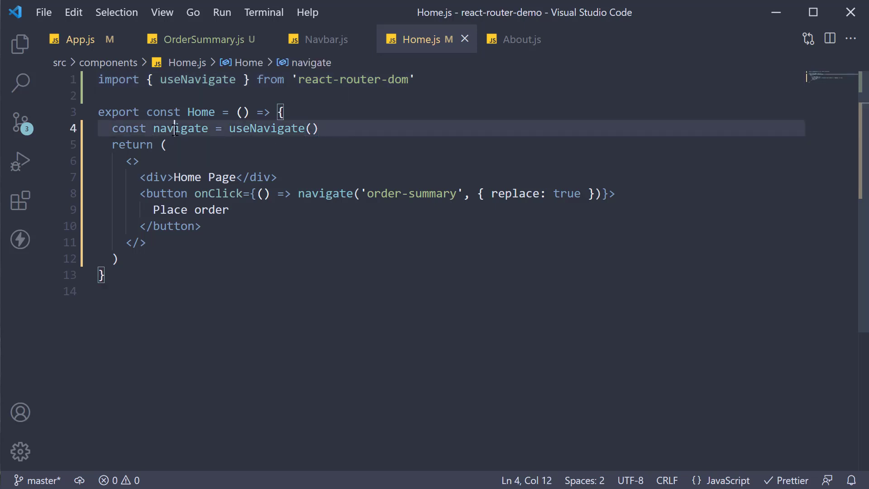
double_click(180, 128)
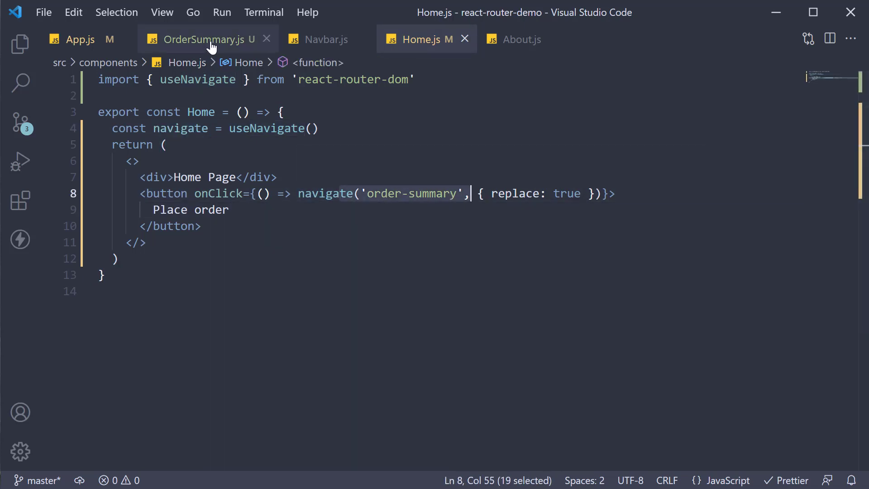
click(200, 39)
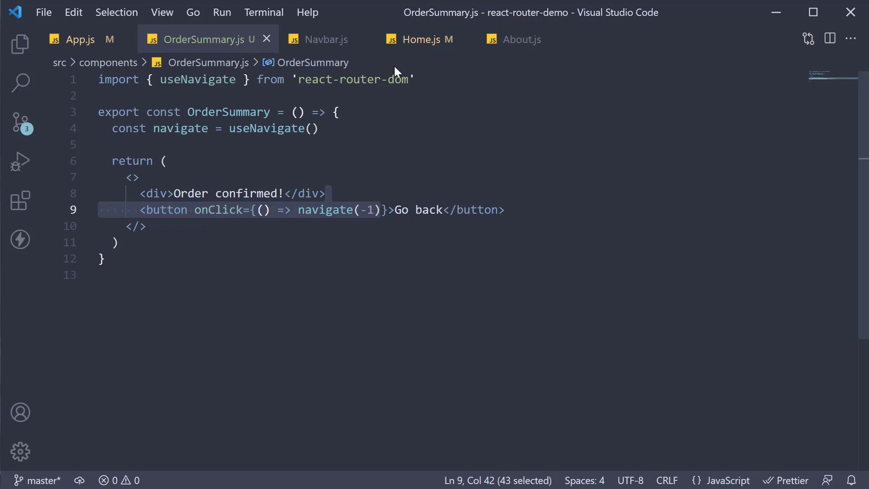
click(417, 39)
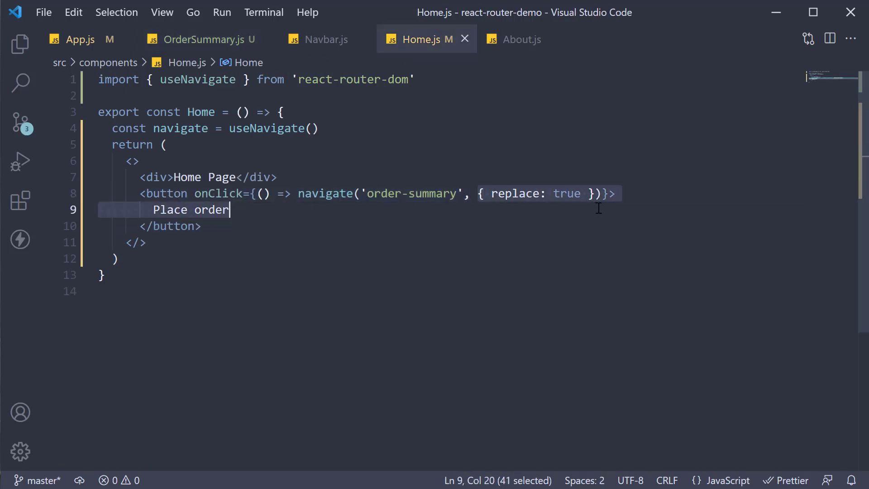
click(576, 194)
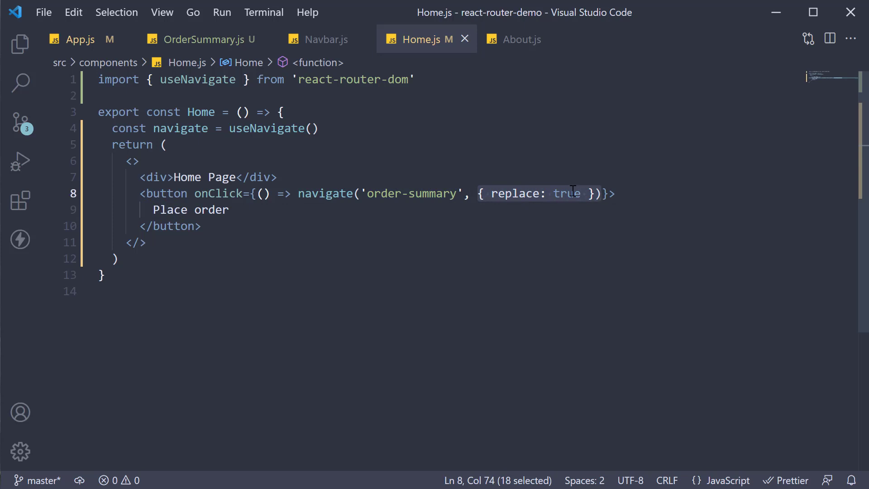
mouse_move(571, 209)
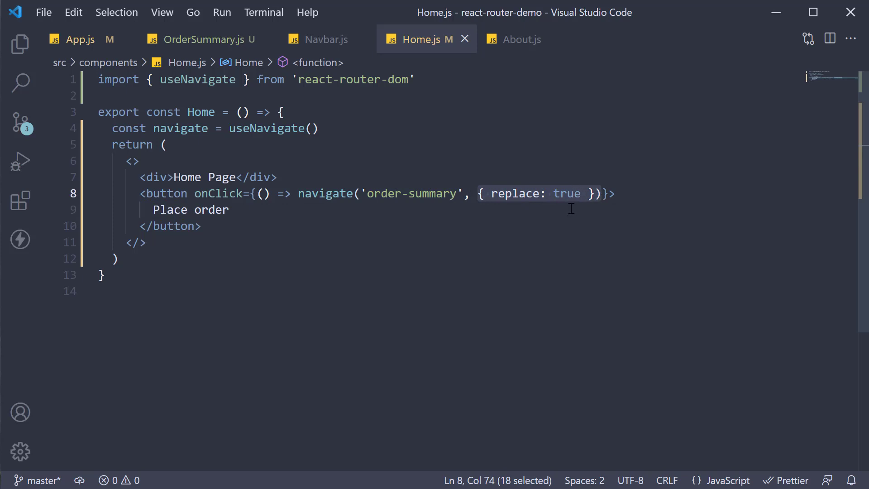